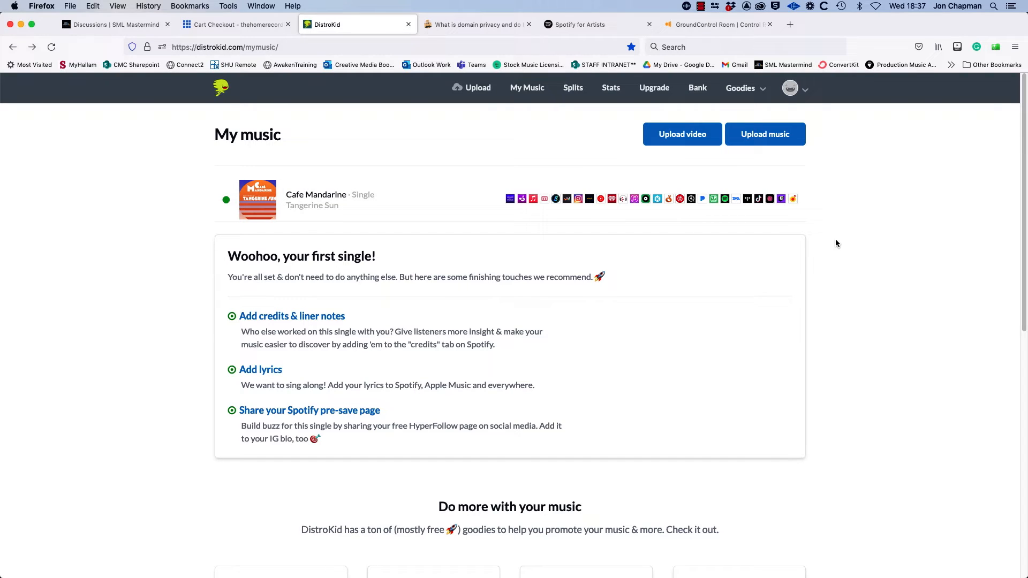
pyautogui.moveTo(865, 208)
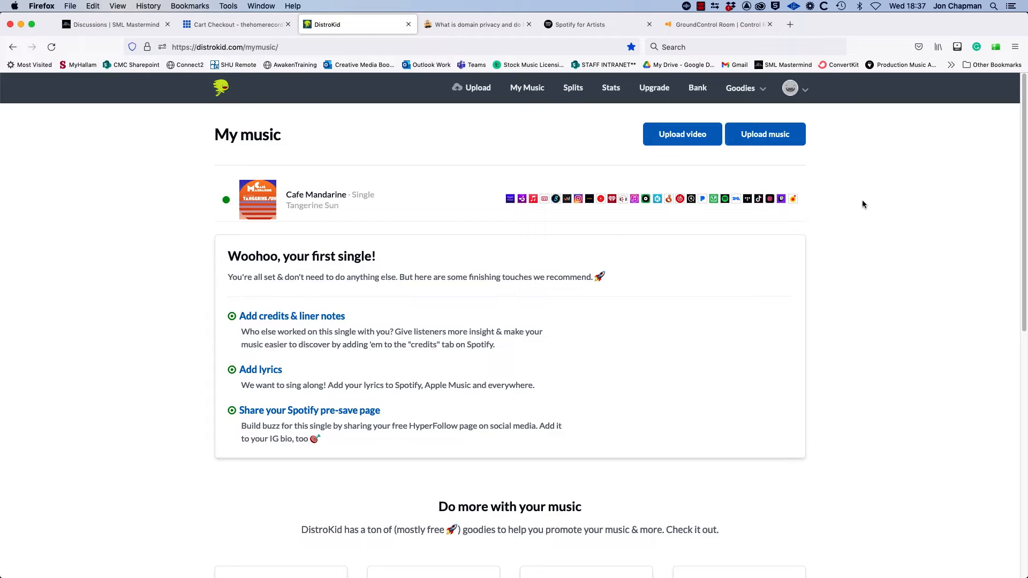
# Reach the Spotify for Artists verification page via Goodies > Special access.
pyautogui.click(740, 88)
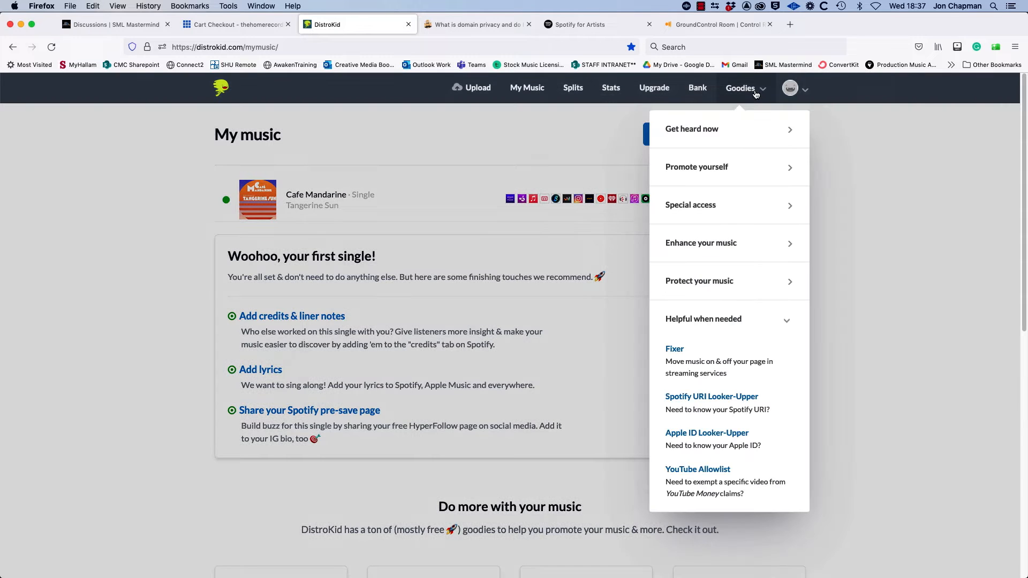
pyautogui.click(691, 205)
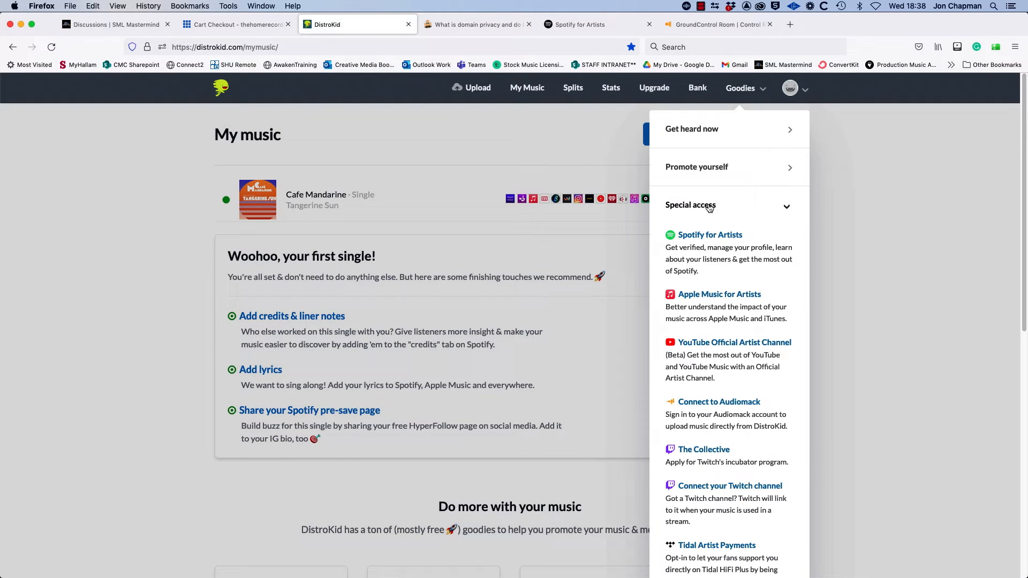
pyautogui.moveTo(712, 237)
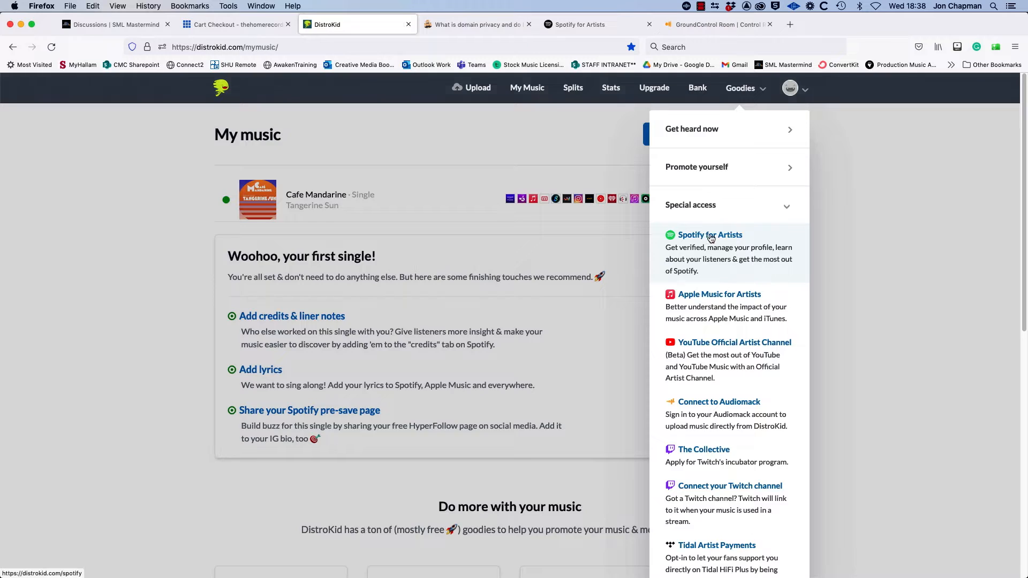
pyautogui.click(711, 234)
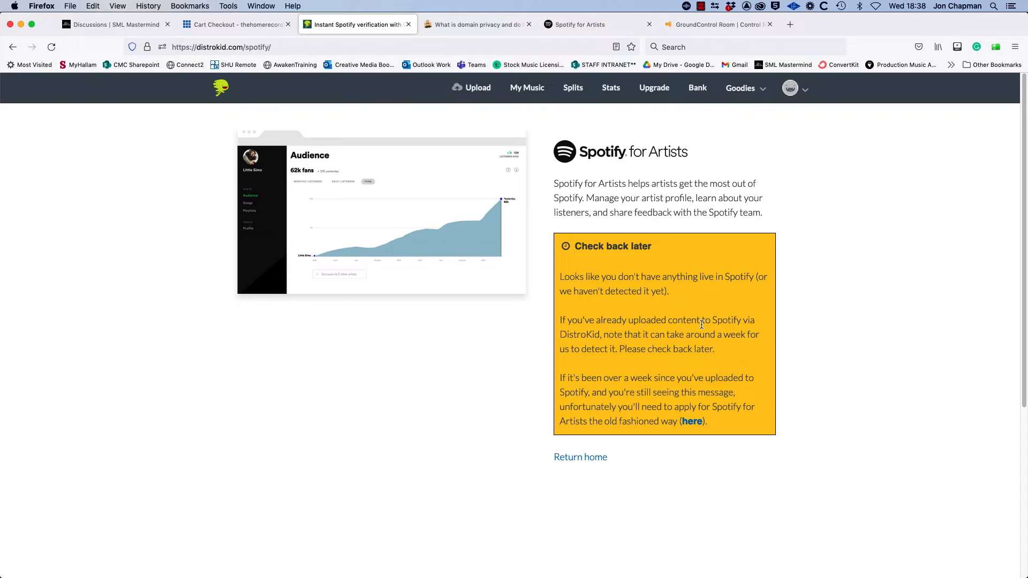
pyautogui.moveTo(679, 269)
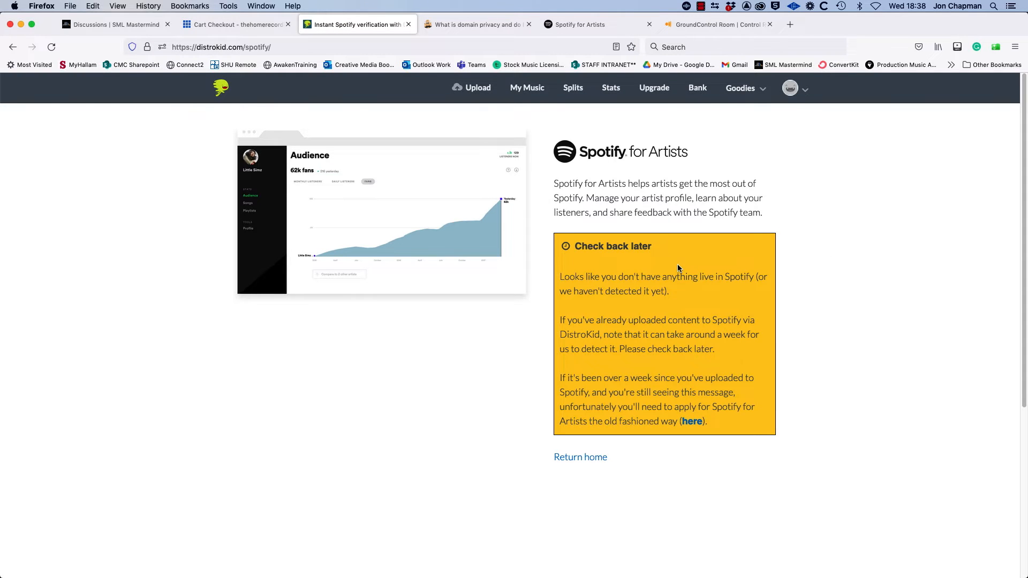
pyautogui.moveTo(711, 290)
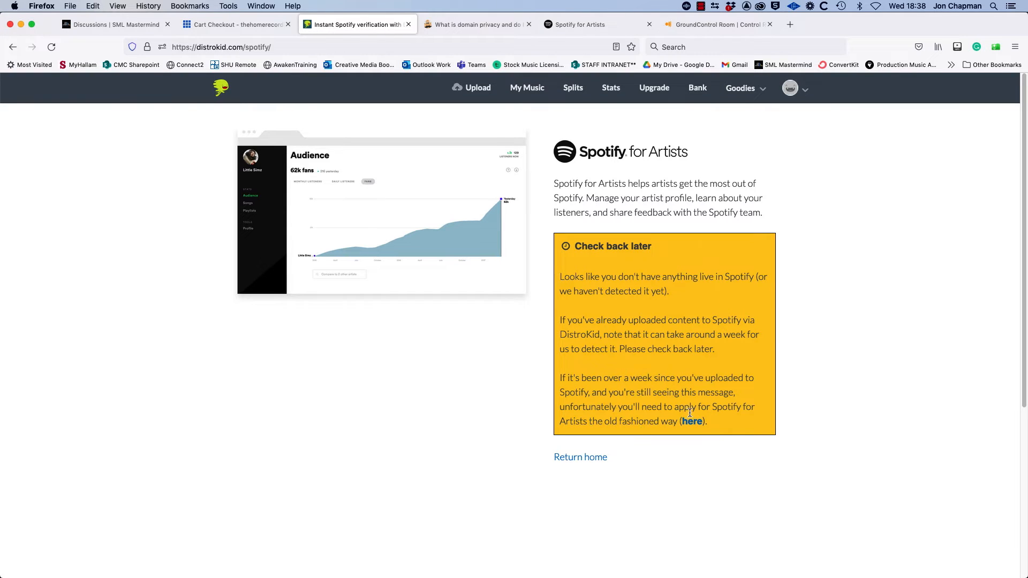
pyautogui.moveTo(660, 389)
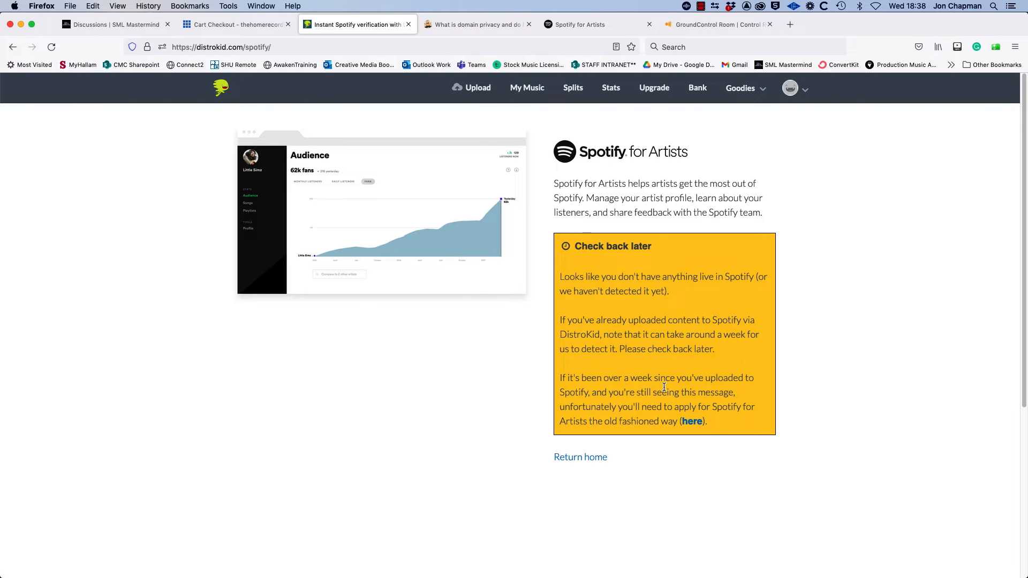
pyautogui.moveTo(692, 422)
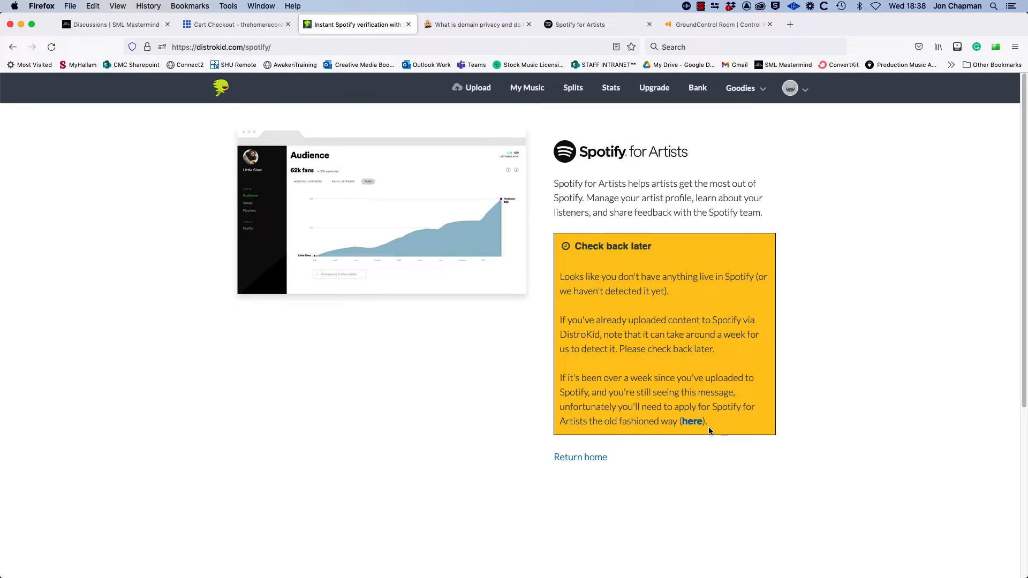
pyautogui.moveTo(692, 423)
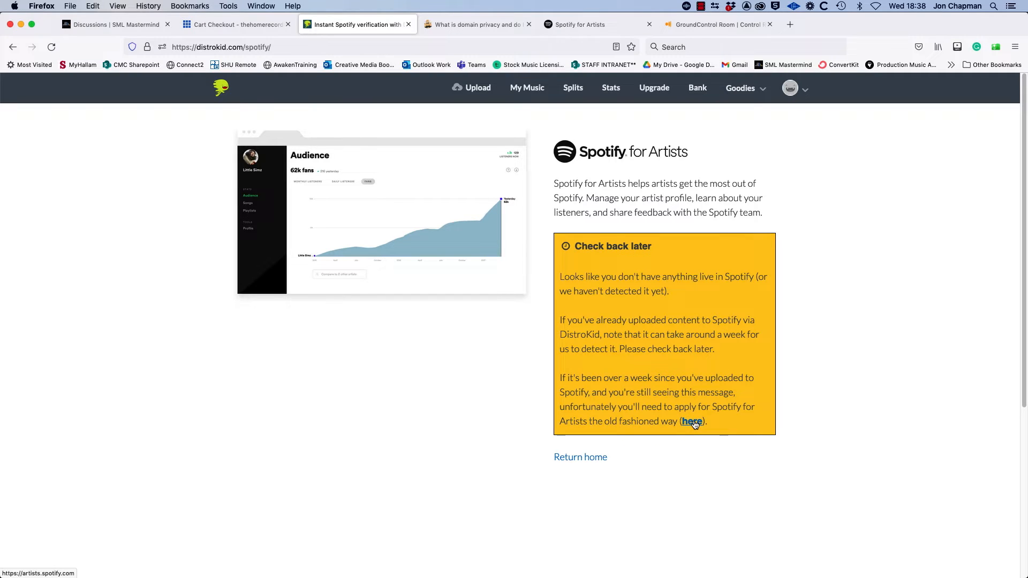
# Follow the notice's 'here' link to apply for Spotify for Artists the old-fashioned way.
pyautogui.click(692, 422)
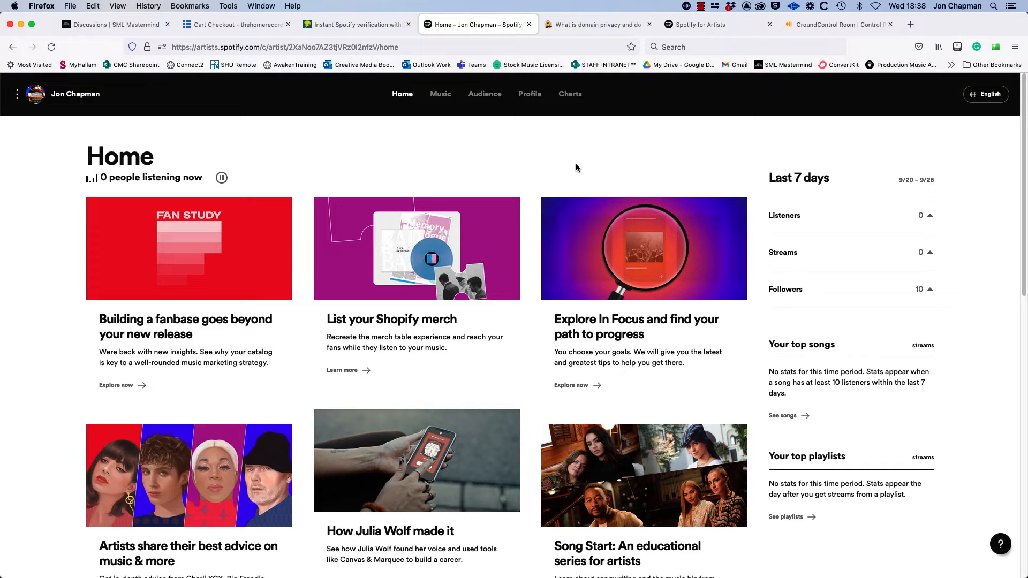
pyautogui.moveTo(587, 143)
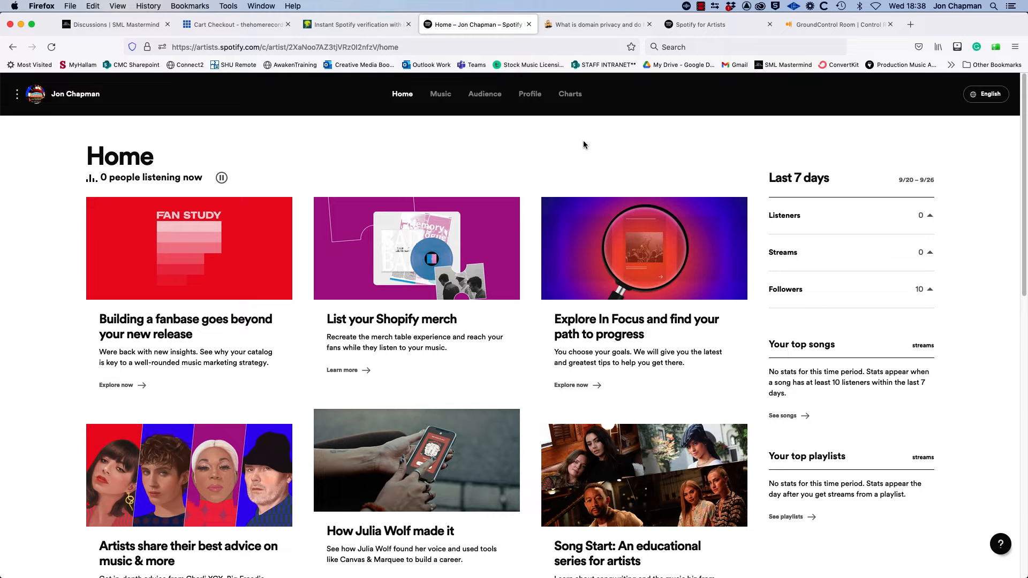
pyautogui.moveTo(577, 148)
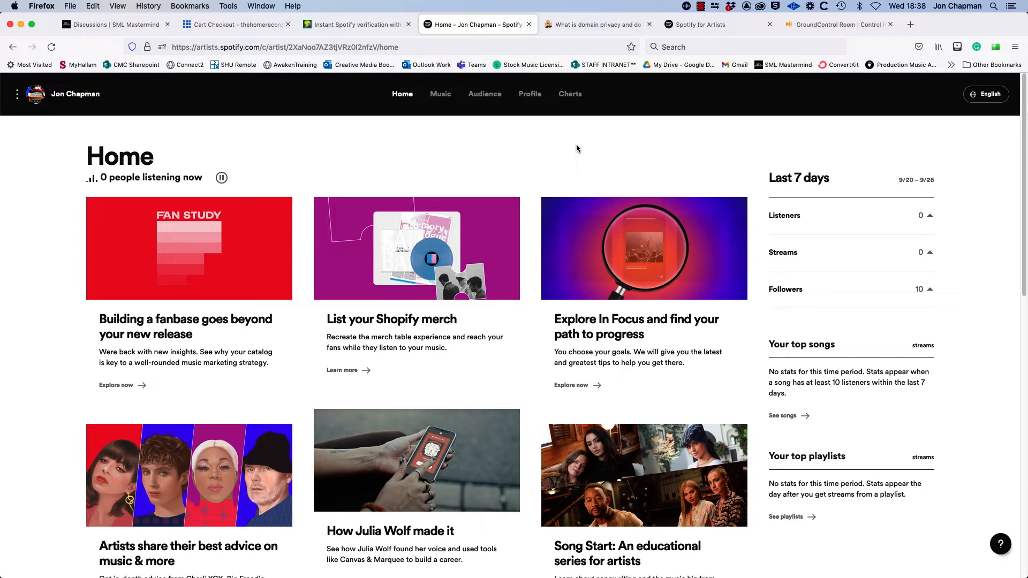
pyautogui.moveTo(471, 146)
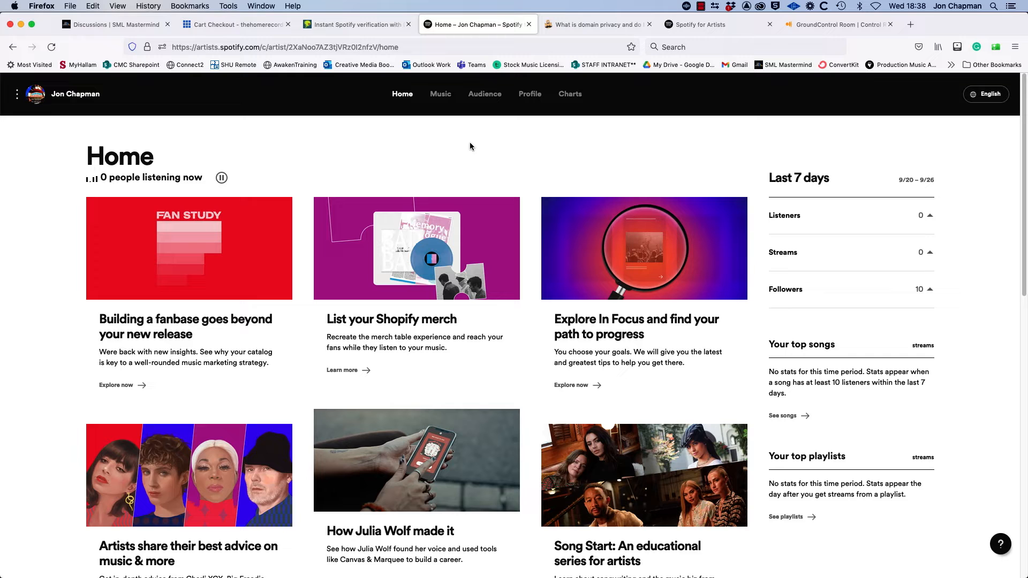
pyautogui.moveTo(562, 156)
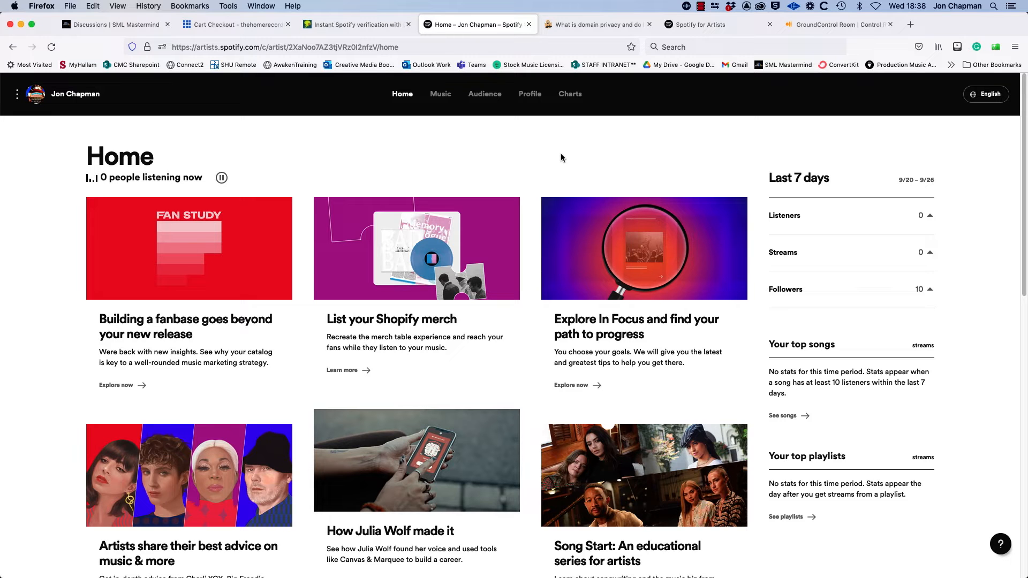
pyautogui.moveTo(589, 148)
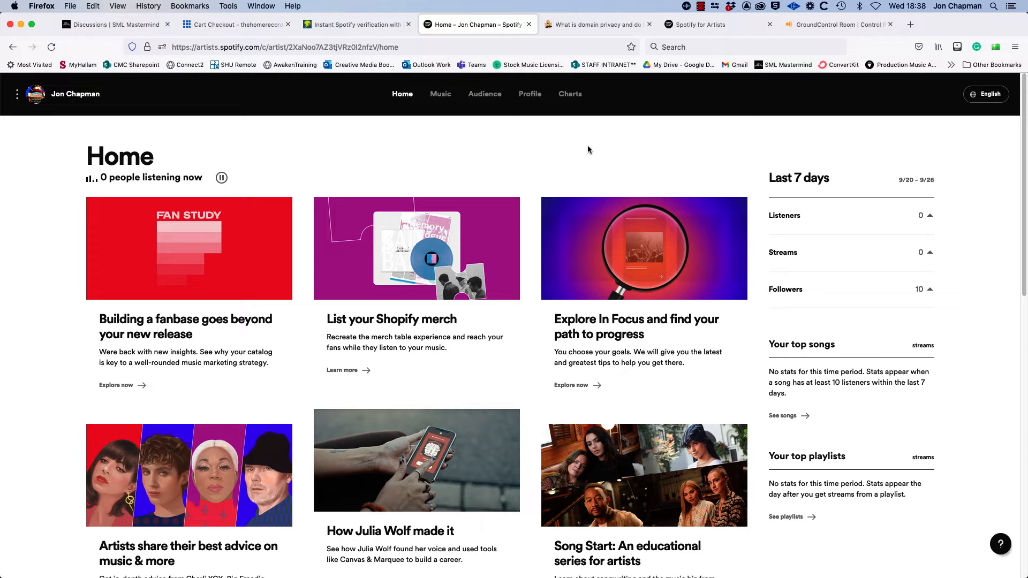
pyautogui.scroll(-3)
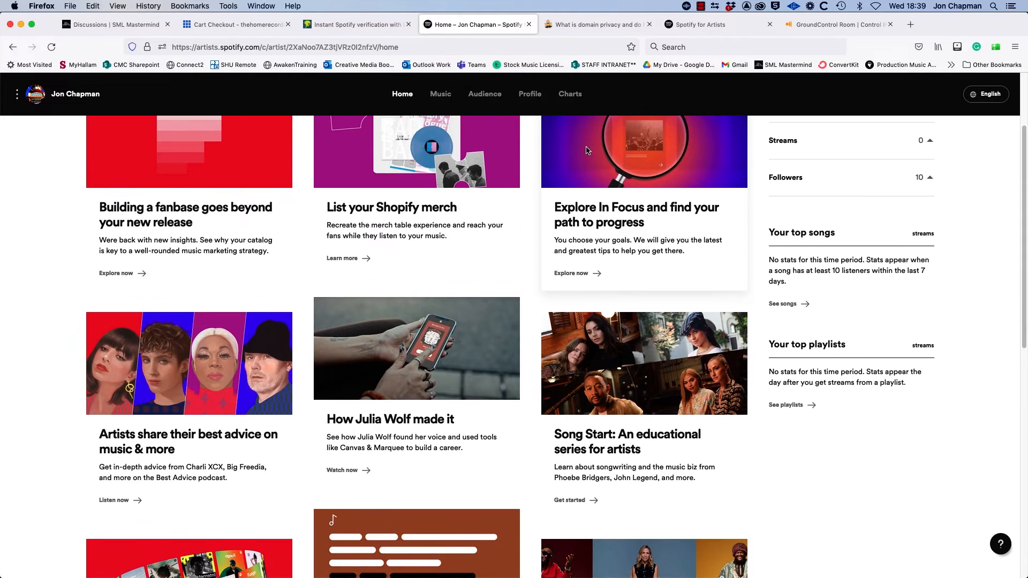
pyautogui.scroll(-3)
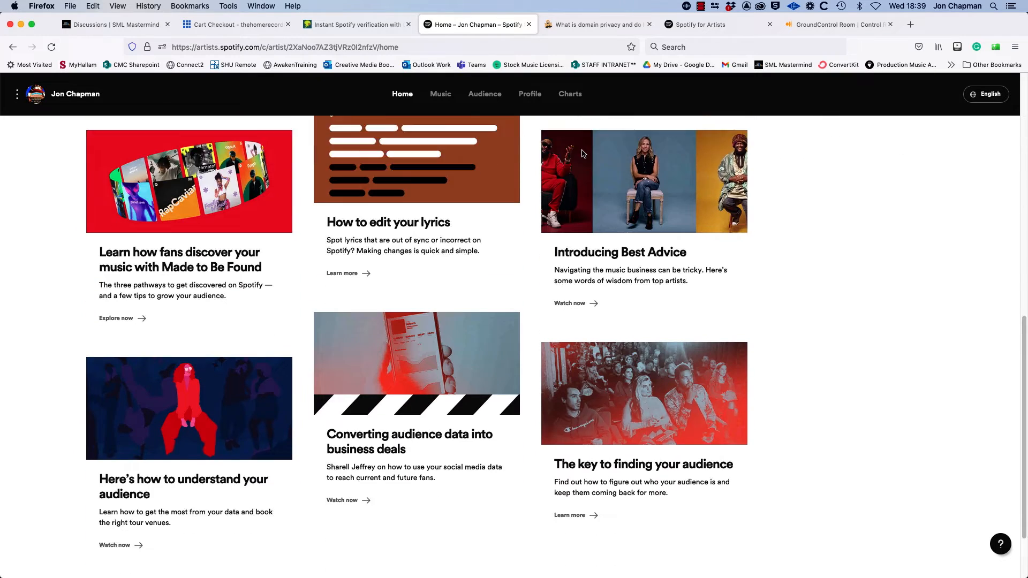
pyautogui.scroll(-3)
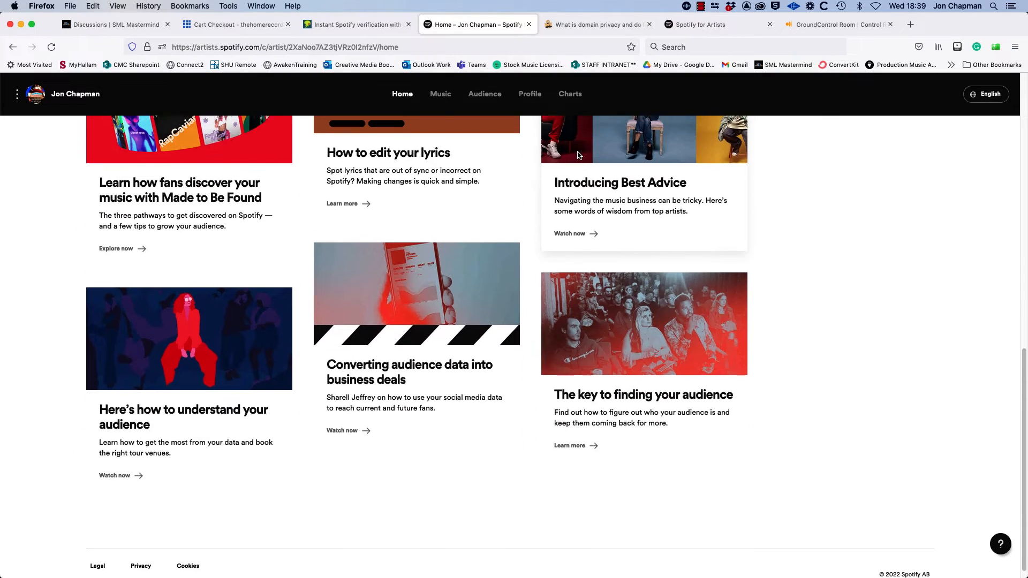
pyautogui.scroll(3)
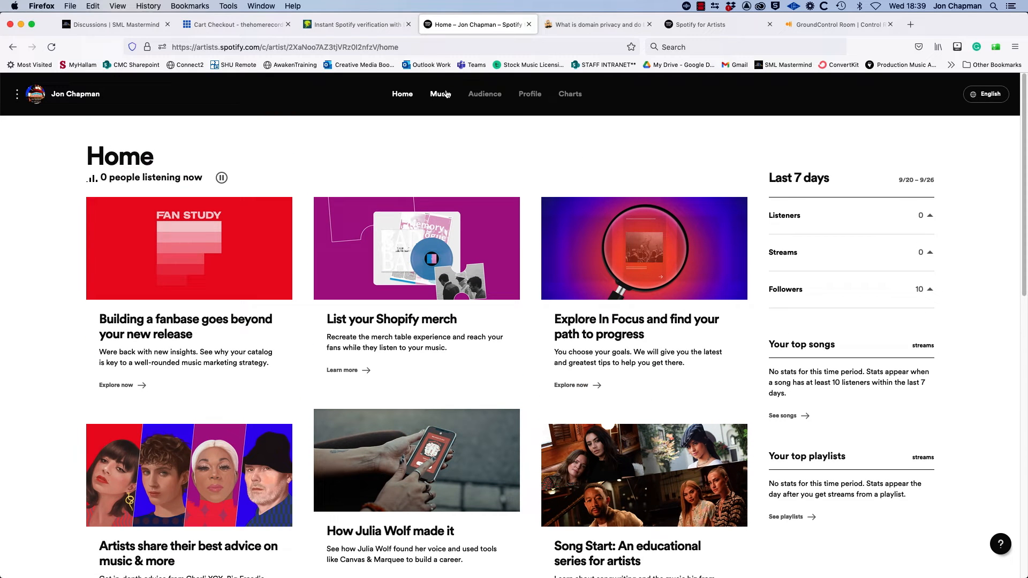
pyautogui.click(437, 94)
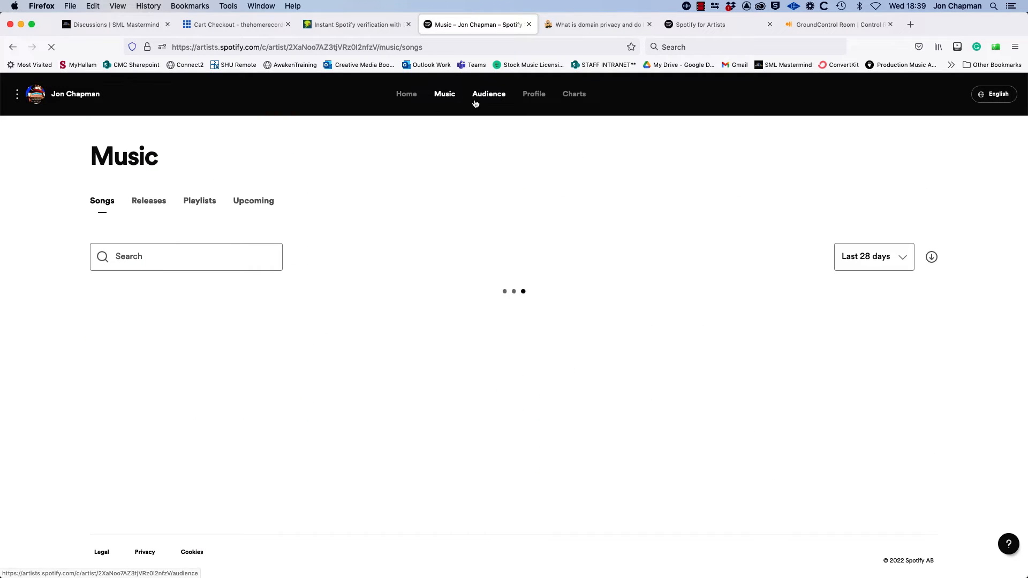
pyautogui.click(402, 94)
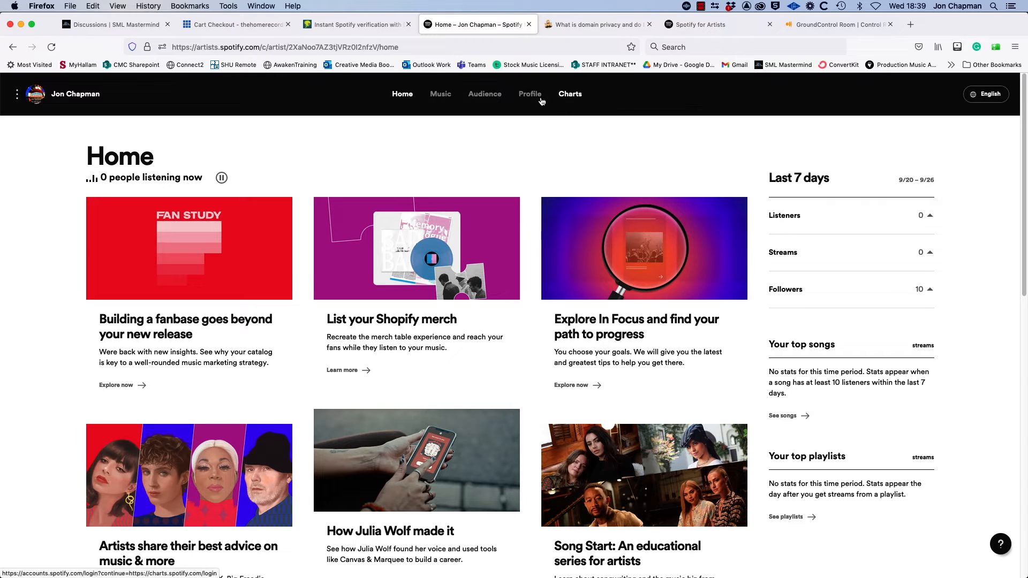
pyautogui.moveTo(562, 102)
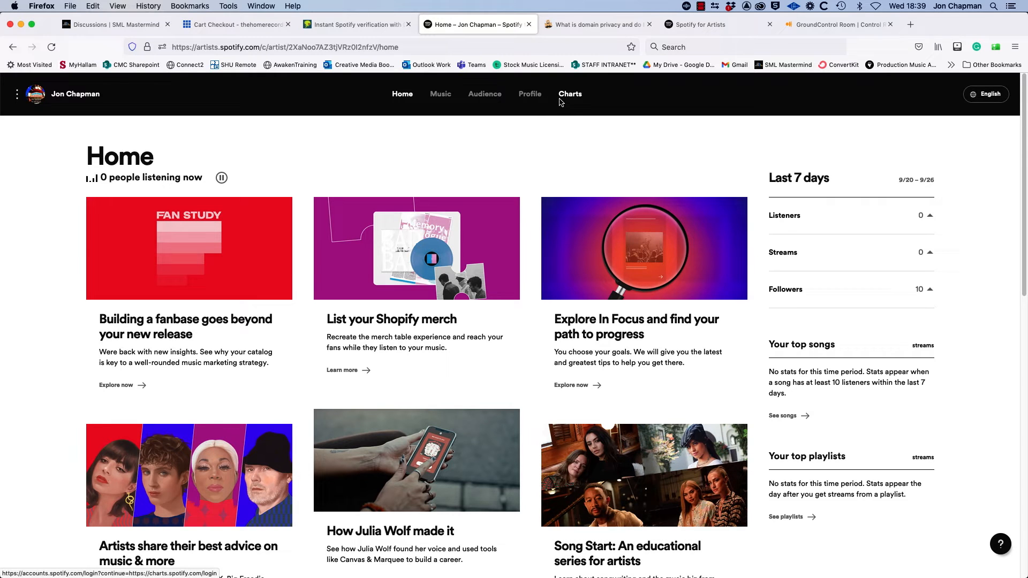
pyautogui.click(32, 94)
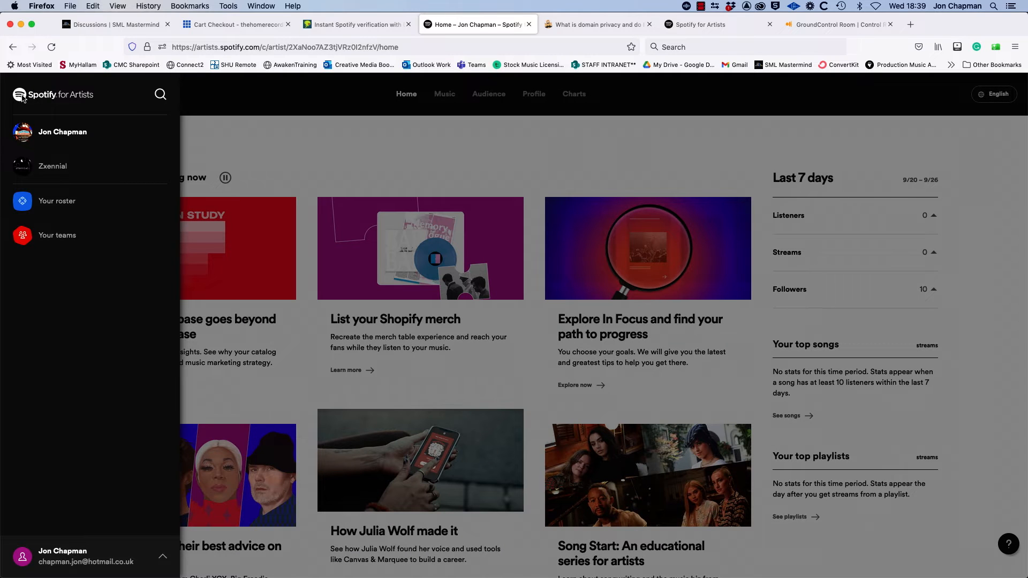
pyautogui.moveTo(88, 227)
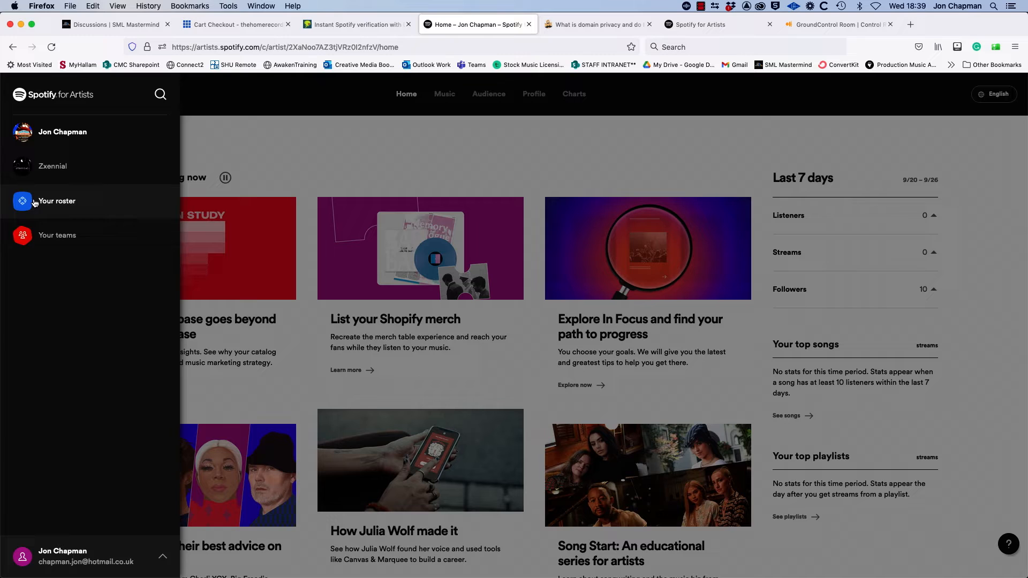
pyautogui.moveTo(65, 219)
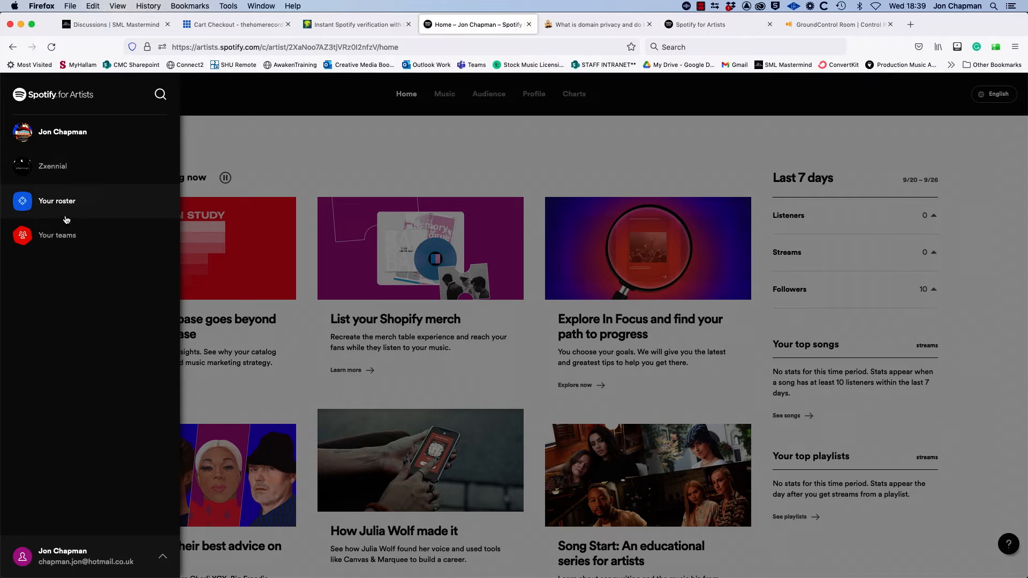
pyautogui.moveTo(76, 242)
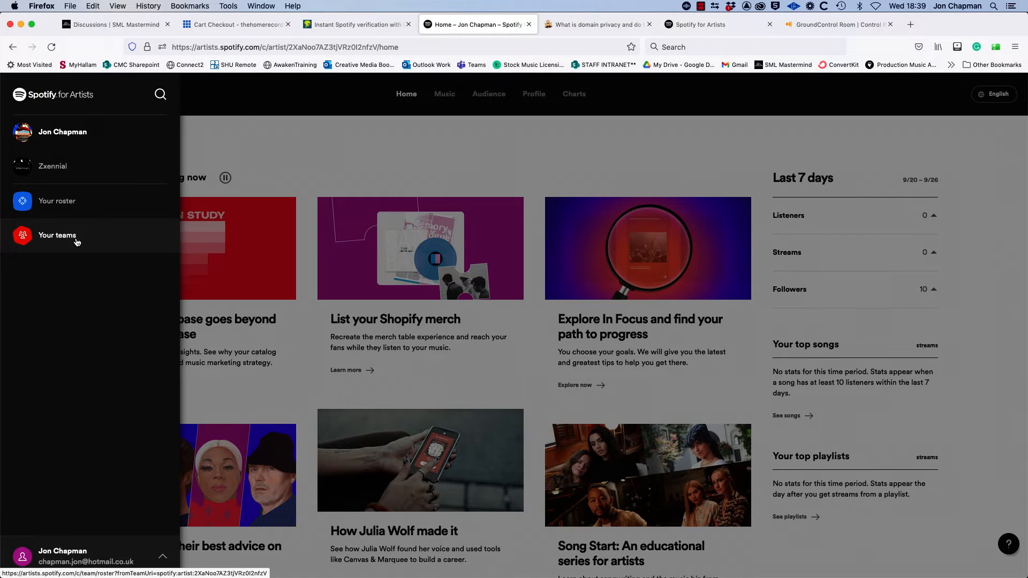
# Go to the Your teams page from the Spotify for Artists side menu.
pyautogui.click(57, 235)
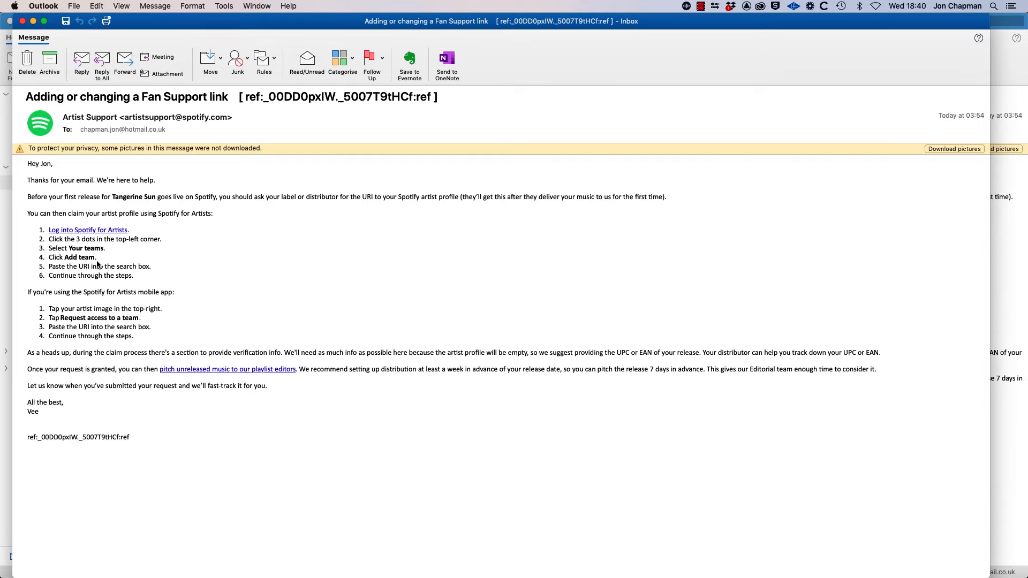
pyautogui.moveTo(97, 275)
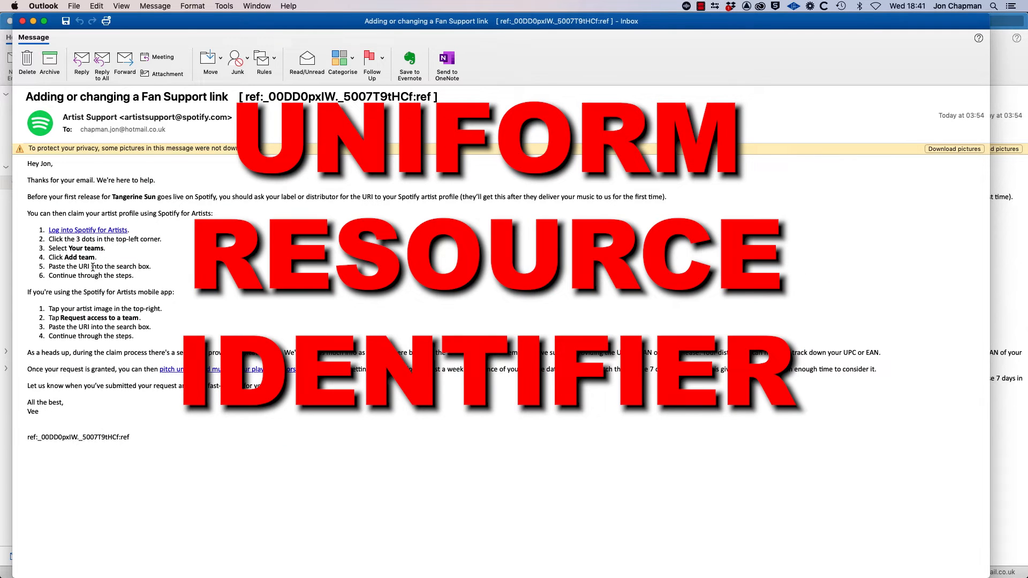
pyautogui.moveTo(106, 298)
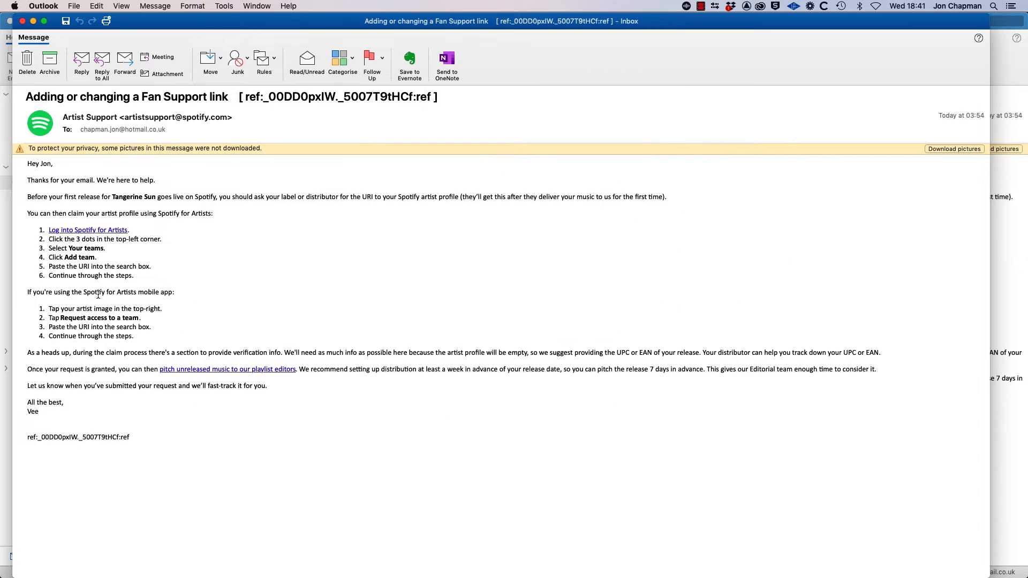
pyautogui.moveTo(141, 299)
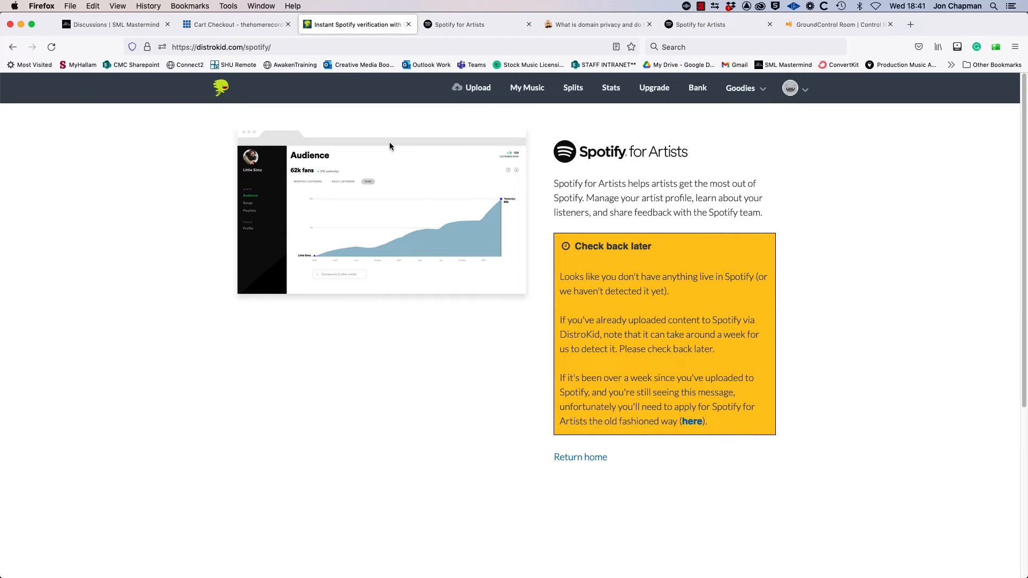
pyautogui.moveTo(533, 211)
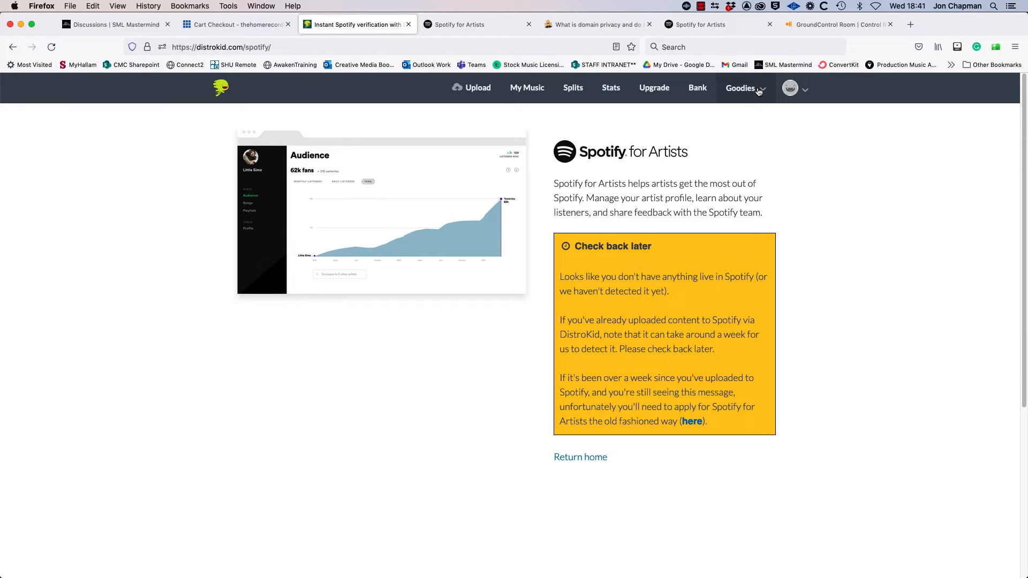
# Expand the 'Helpful when needed' tools in the Goodies menu.
pyautogui.click(741, 88)
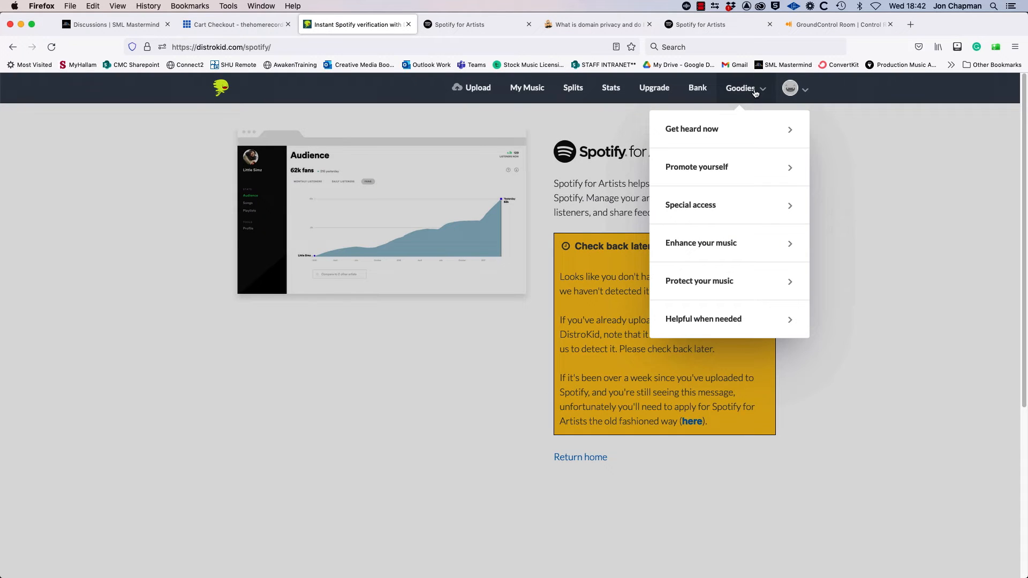
pyautogui.moveTo(722, 325)
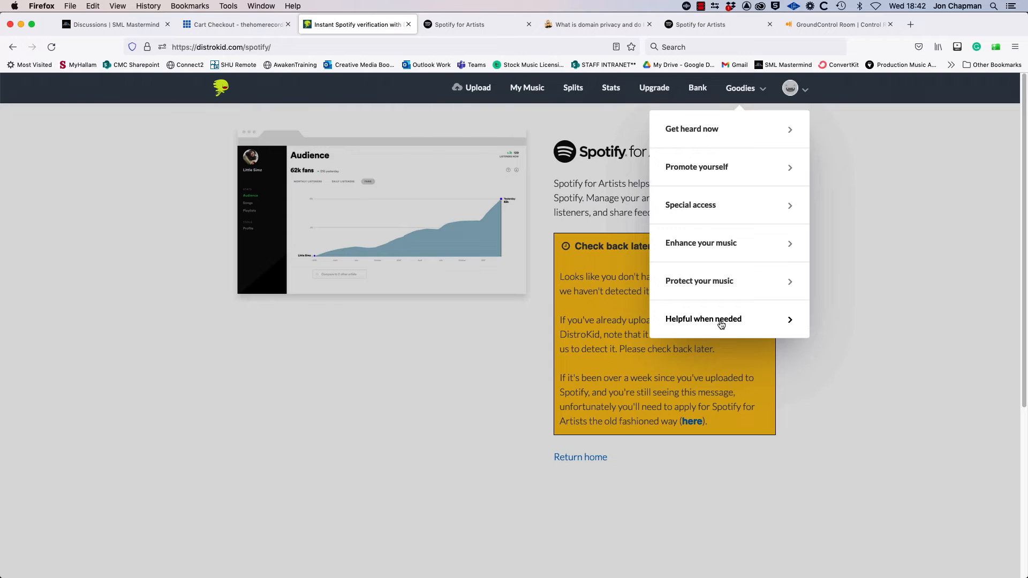
pyautogui.click(704, 319)
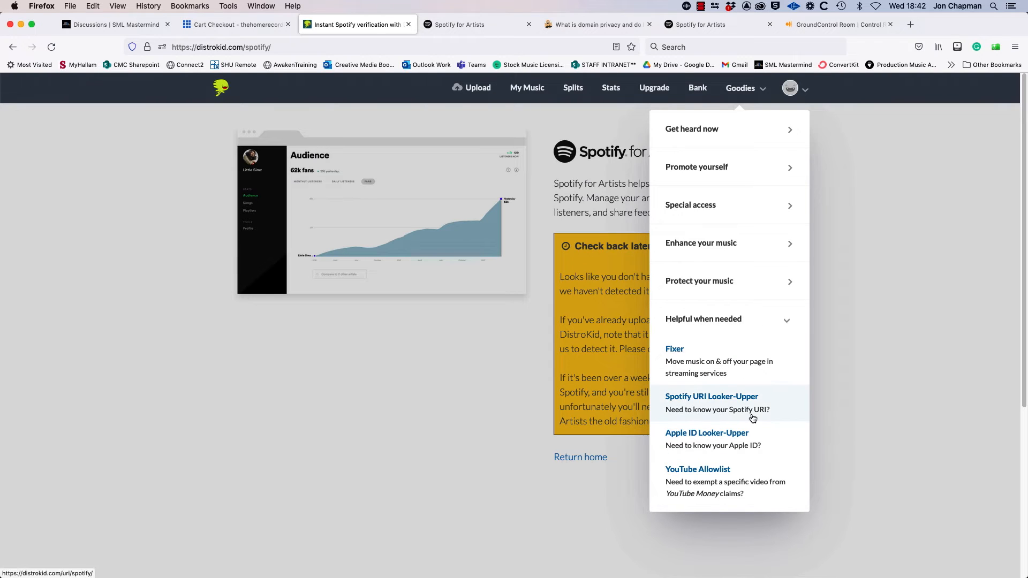
pyautogui.moveTo(728, 407)
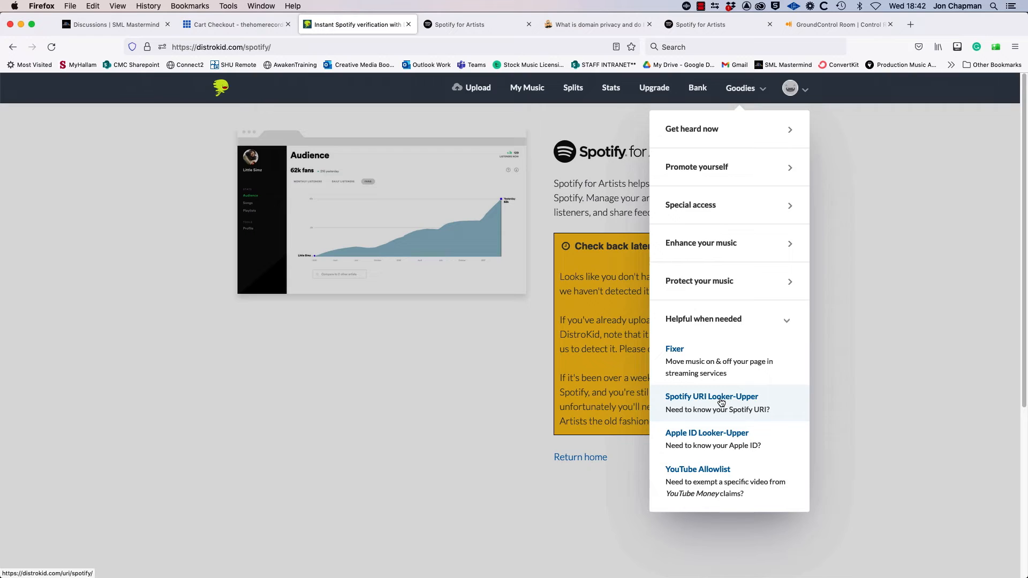
# Bring up the Spotify URI Looker-Upper listing Cafe Mandarine's album, track and artist URIs.
pyautogui.click(711, 403)
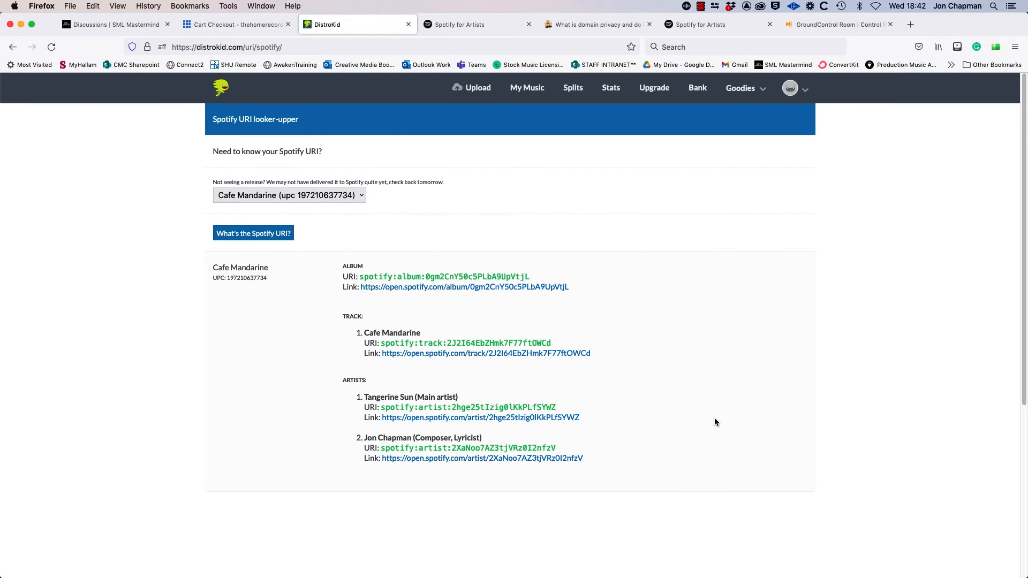
pyautogui.moveTo(390, 223)
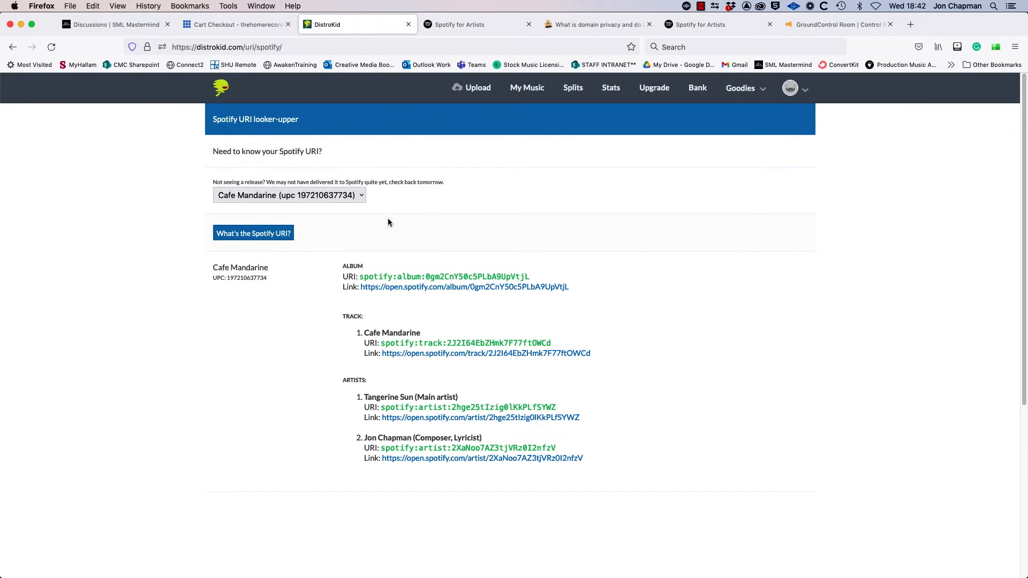
pyautogui.moveTo(528, 216)
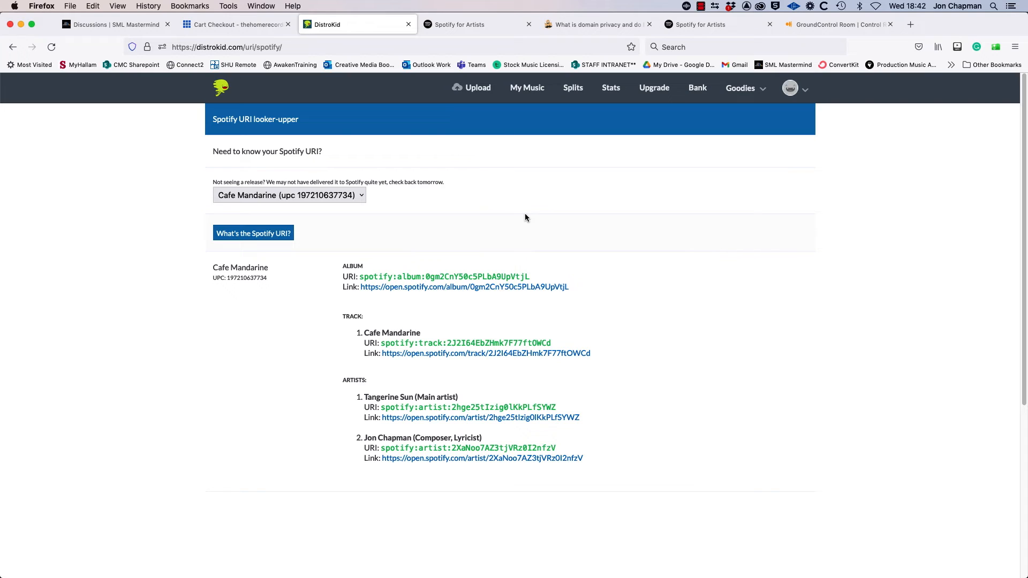
pyautogui.moveTo(550, 245)
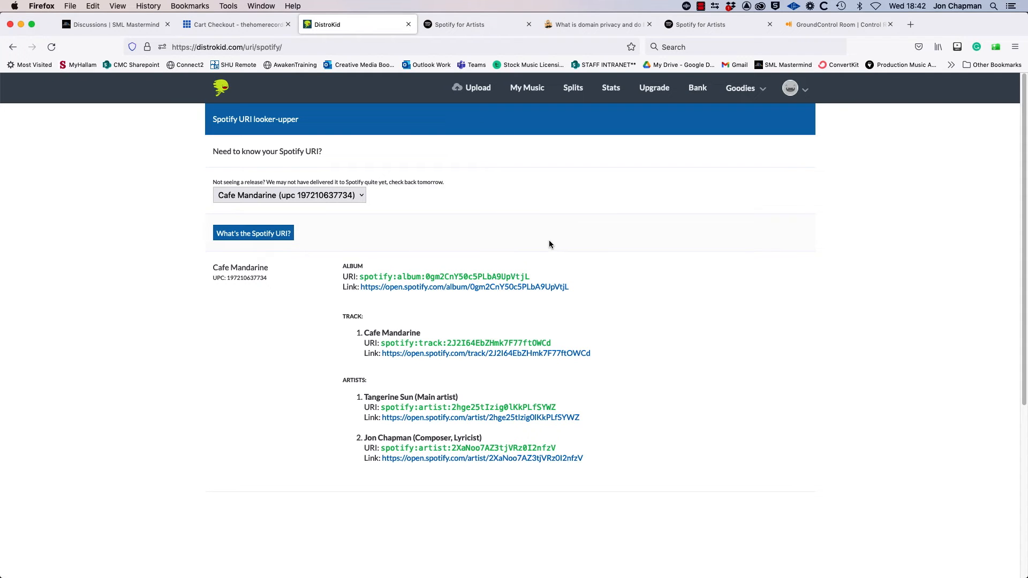
pyautogui.moveTo(345, 247)
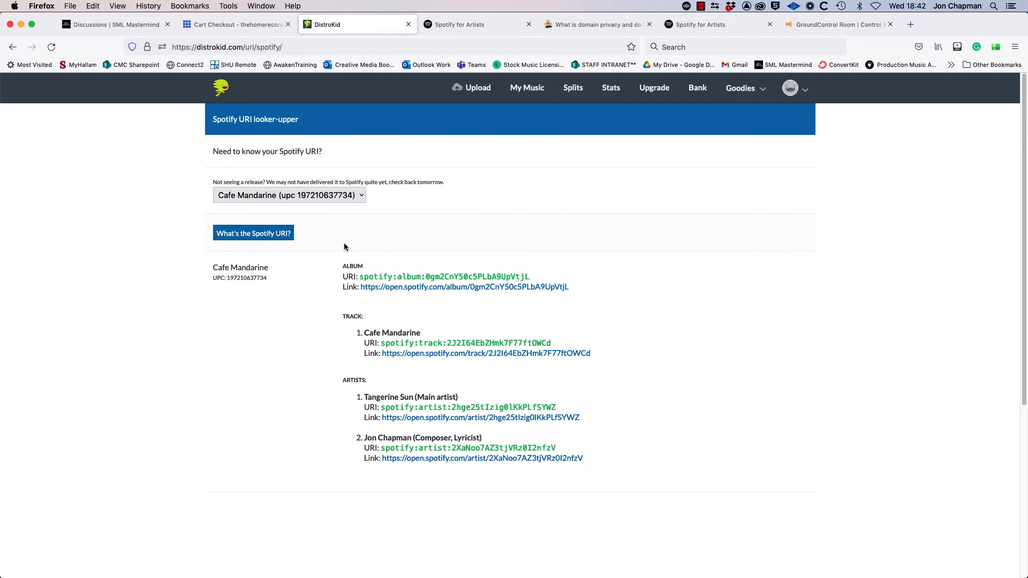
pyautogui.moveTo(333, 229)
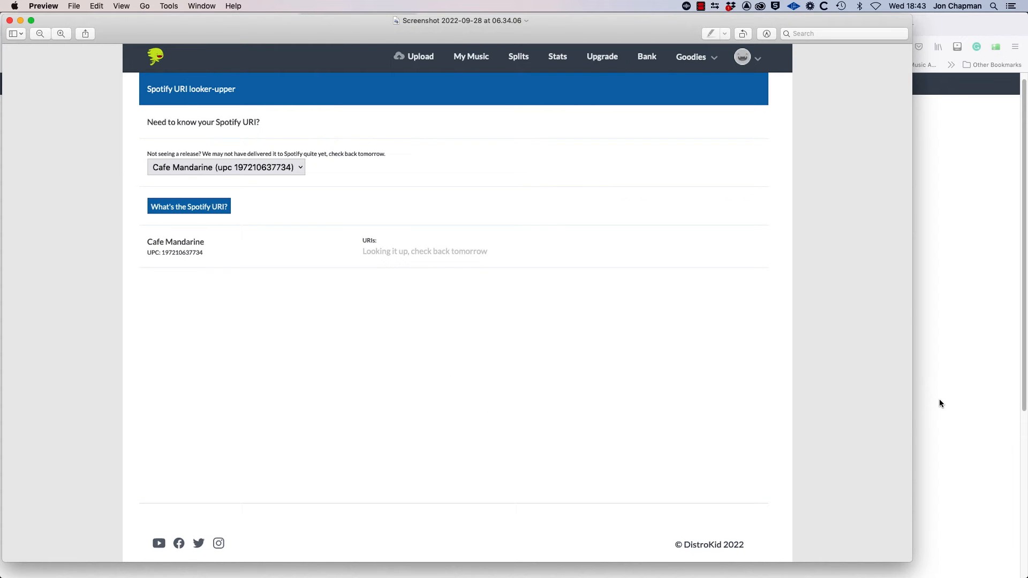
pyautogui.moveTo(887, 447)
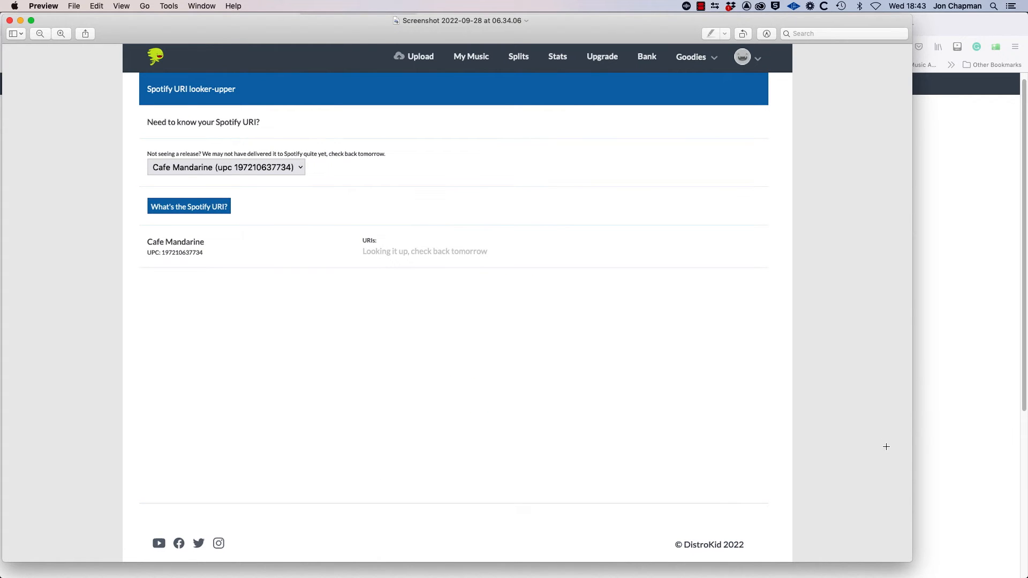
pyautogui.moveTo(499, 251)
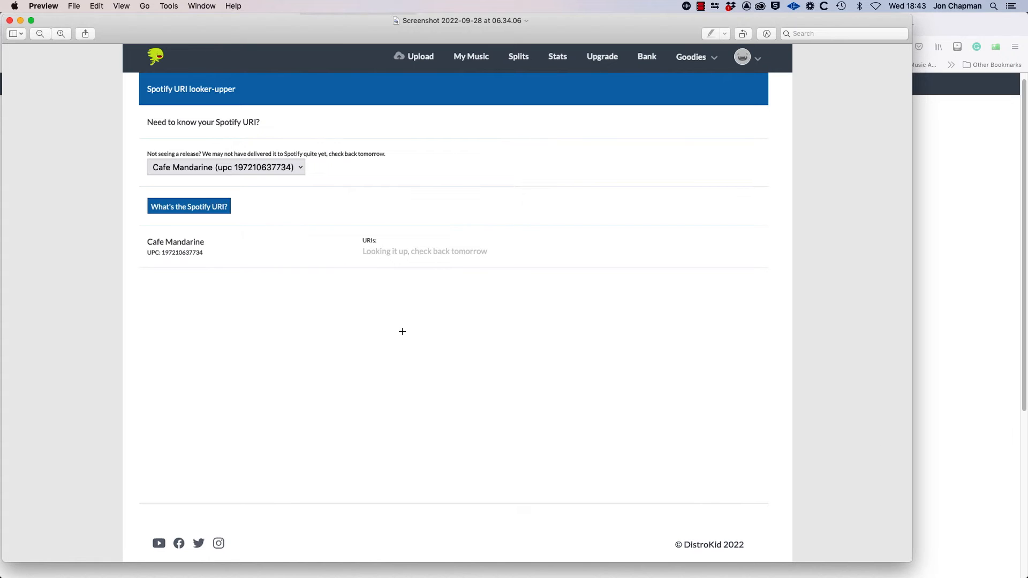
pyautogui.moveTo(222, 287)
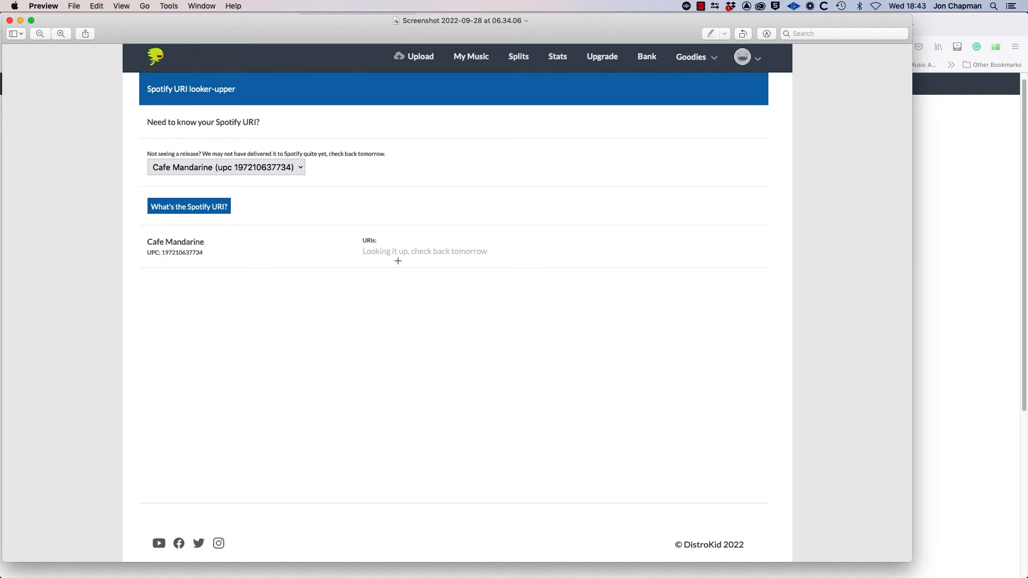
pyautogui.moveTo(418, 255)
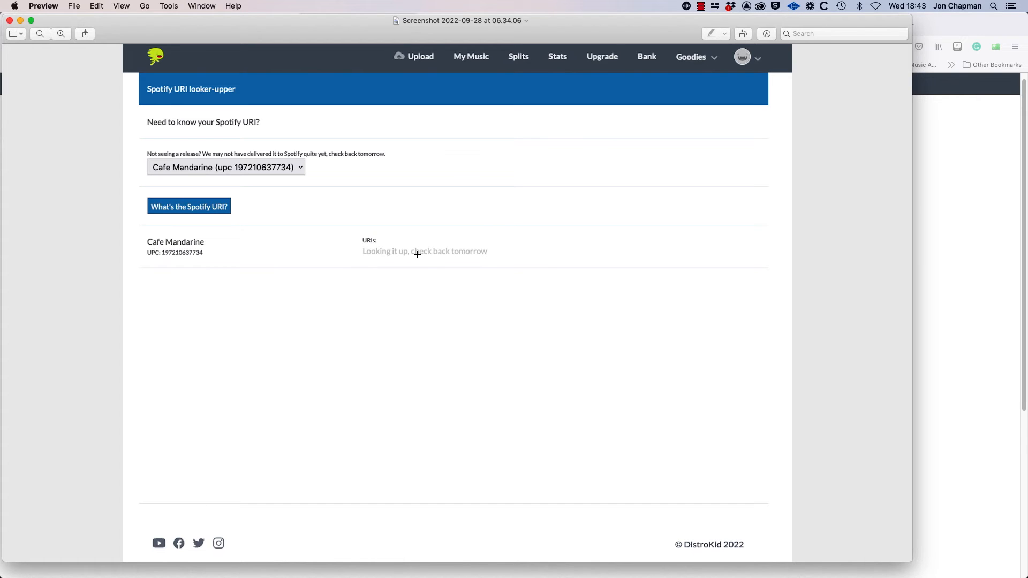
pyautogui.moveTo(424, 231)
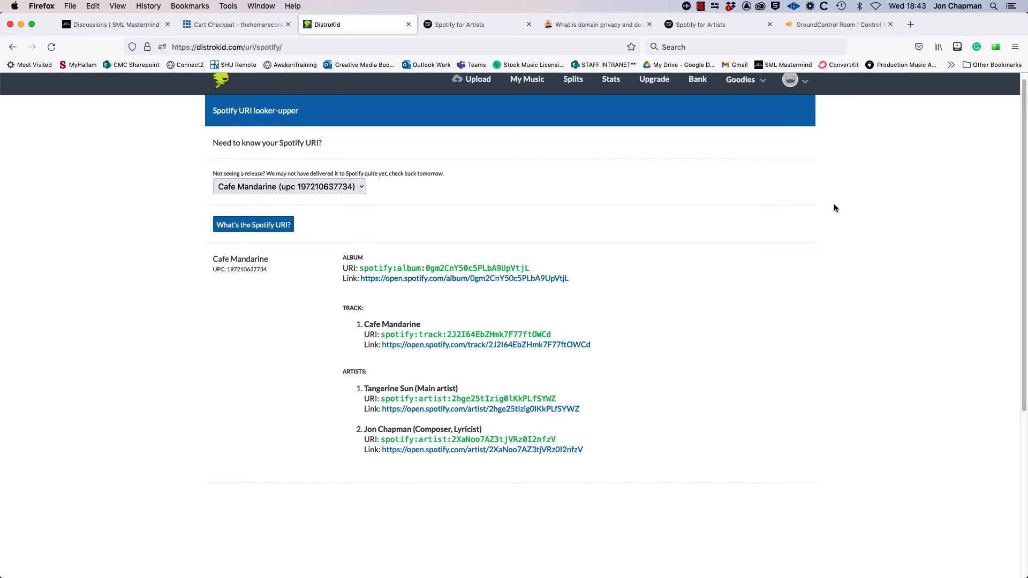
pyautogui.moveTo(833, 225)
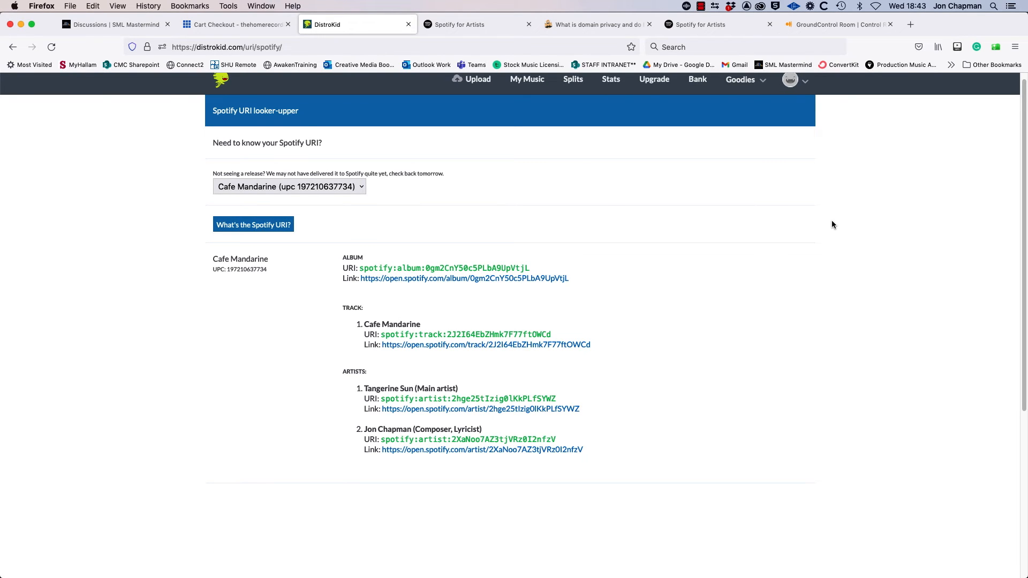
pyautogui.moveTo(641, 319)
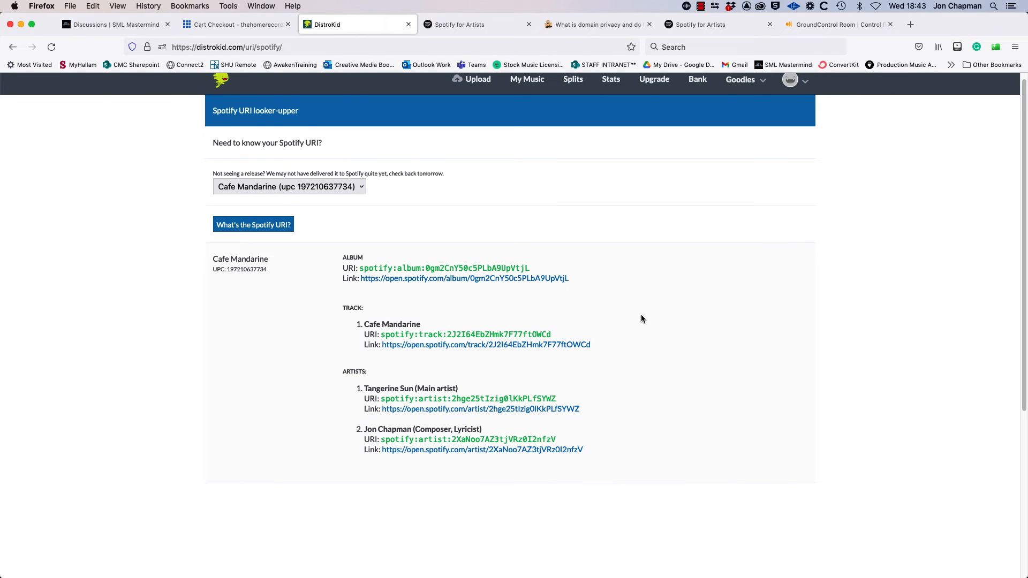
pyautogui.moveTo(617, 300)
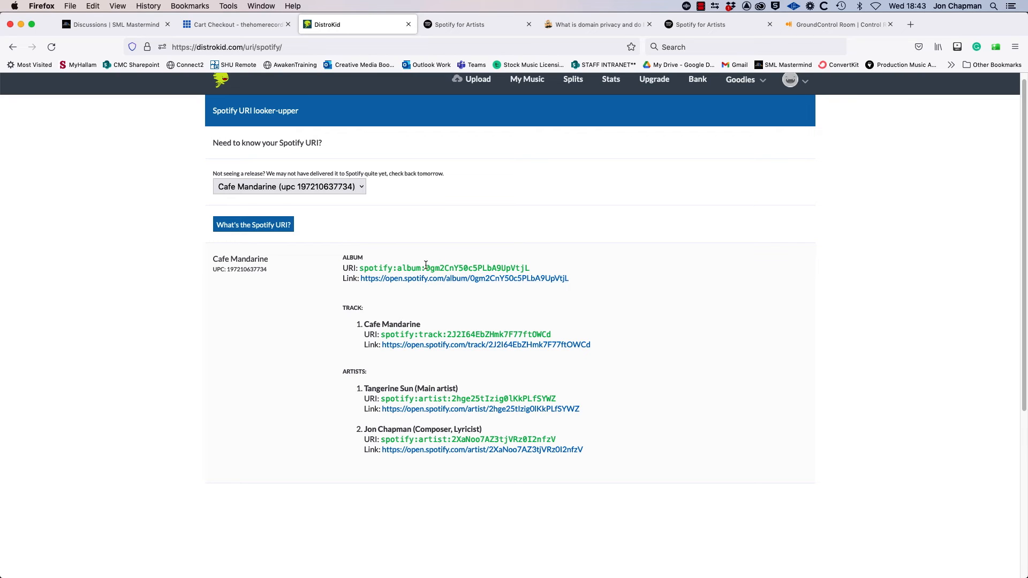
pyautogui.moveTo(467, 325)
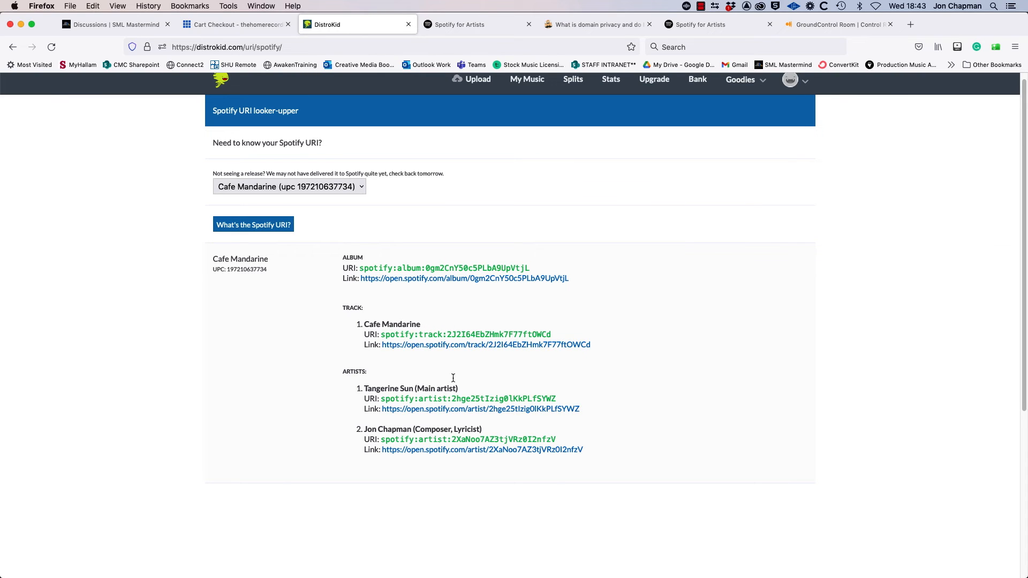
pyautogui.moveTo(617, 409)
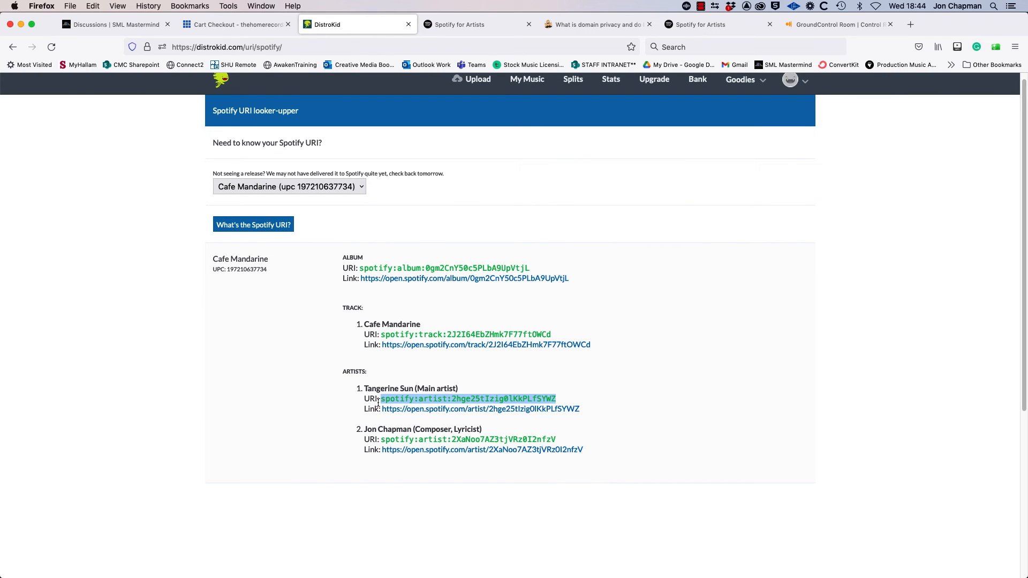
pyautogui.moveTo(678, 392)
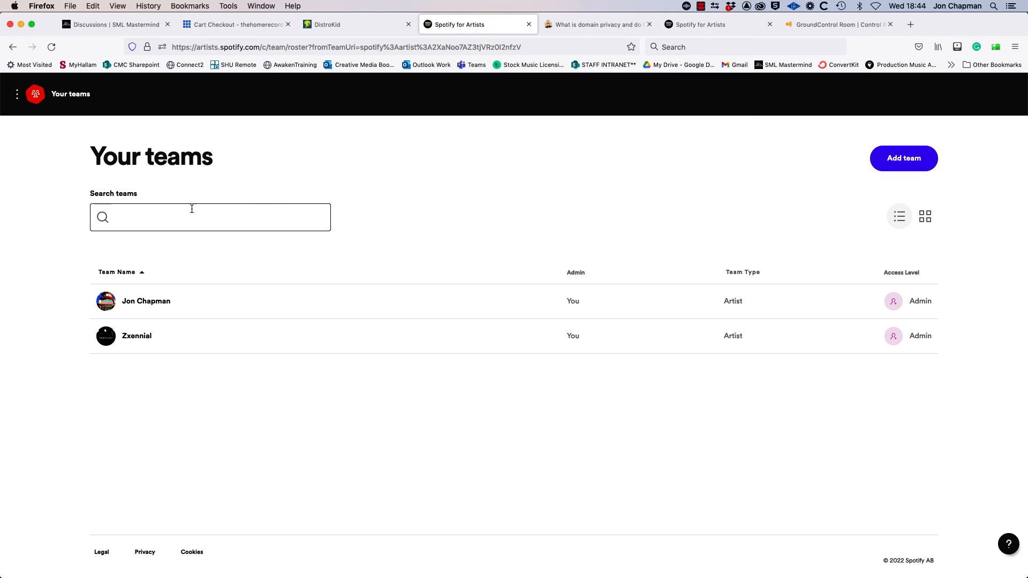
# Start adding a new team and choose the Artist team type.
pyautogui.click(904, 159)
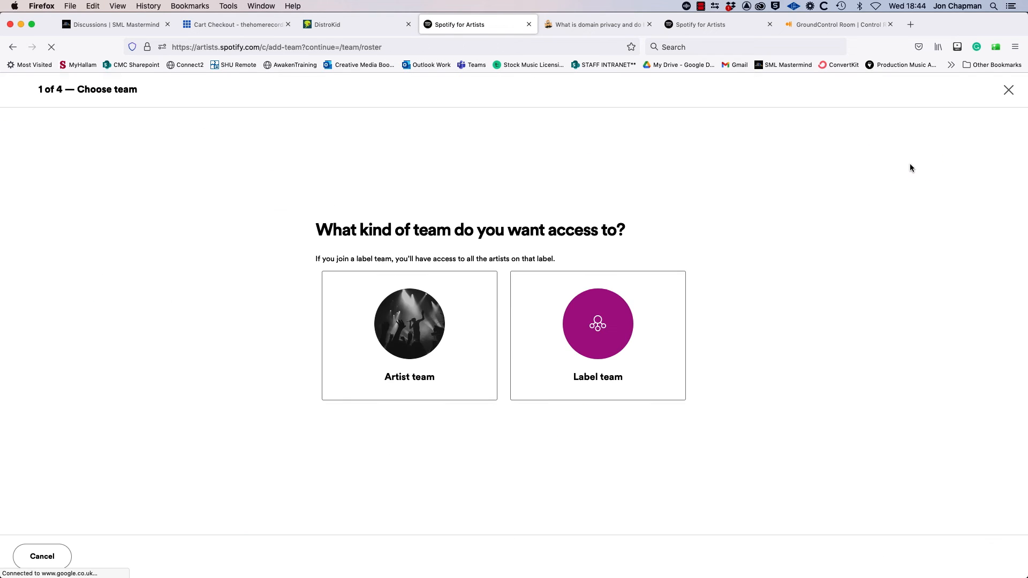
pyautogui.click(409, 335)
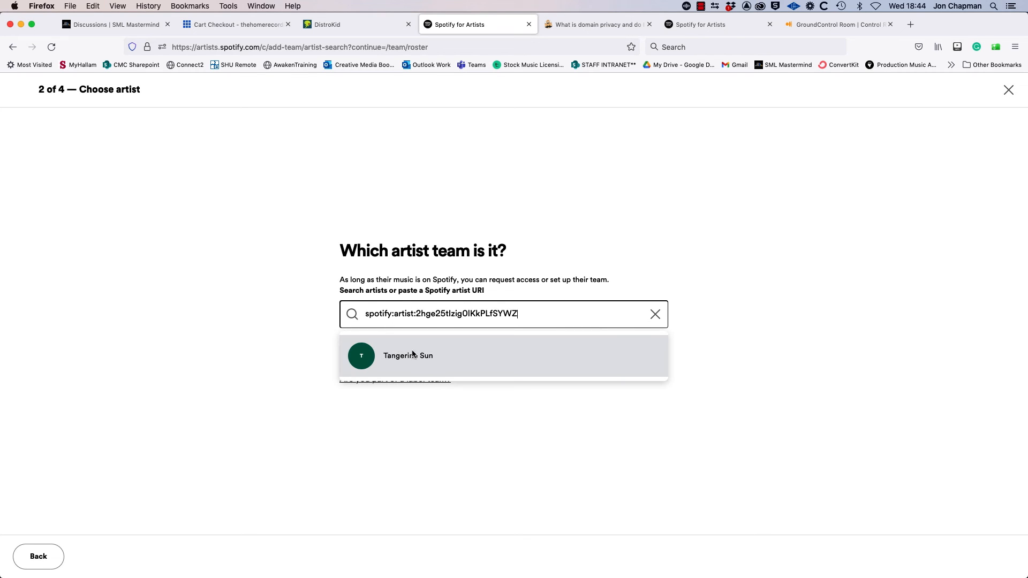
# Choose the Tangerine Sun match to reach its 'Create a team' claim form.
pyautogui.click(408, 356)
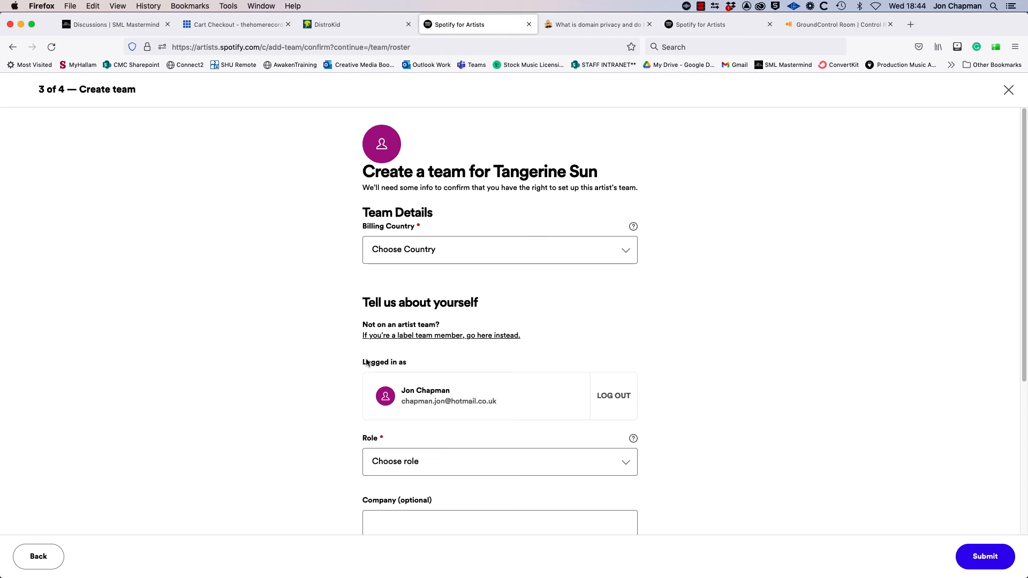
pyautogui.moveTo(606, 288)
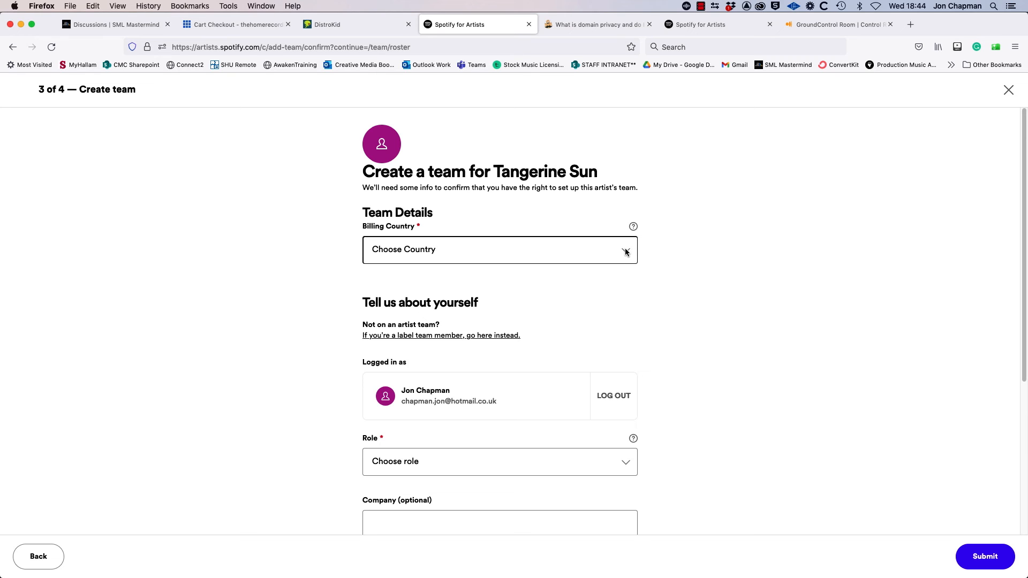
pyautogui.moveTo(725, 235)
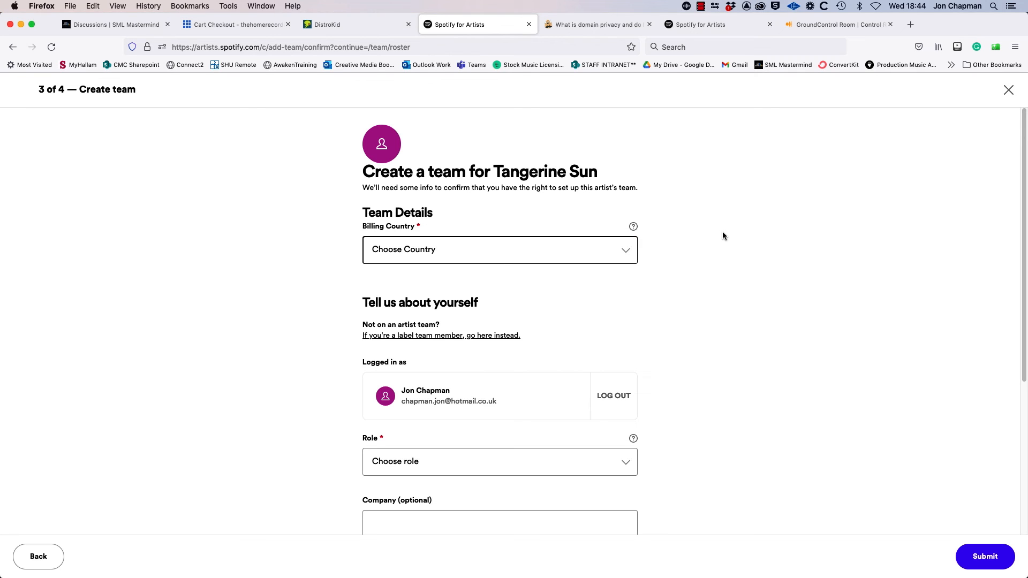
pyautogui.moveTo(722, 249)
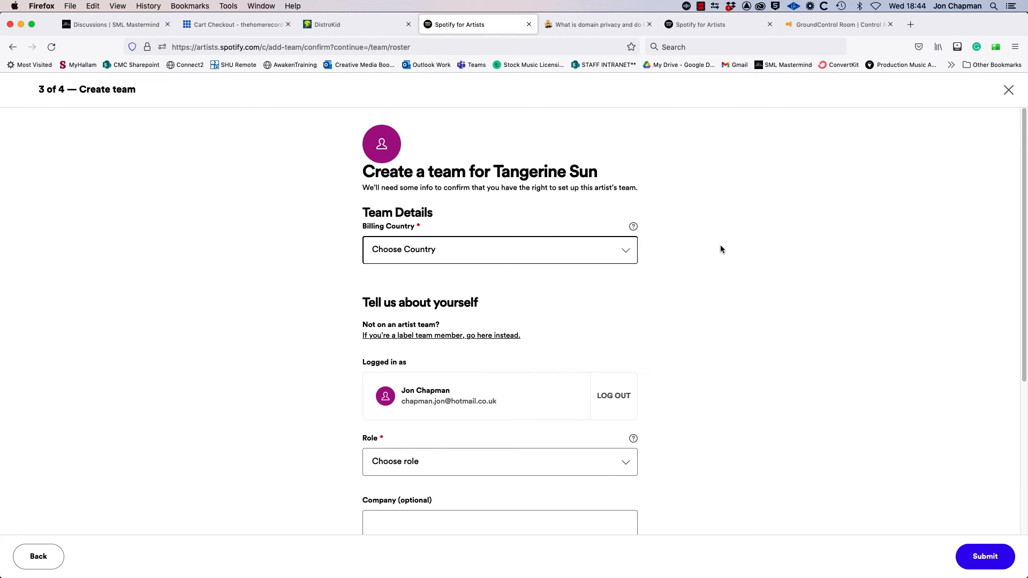